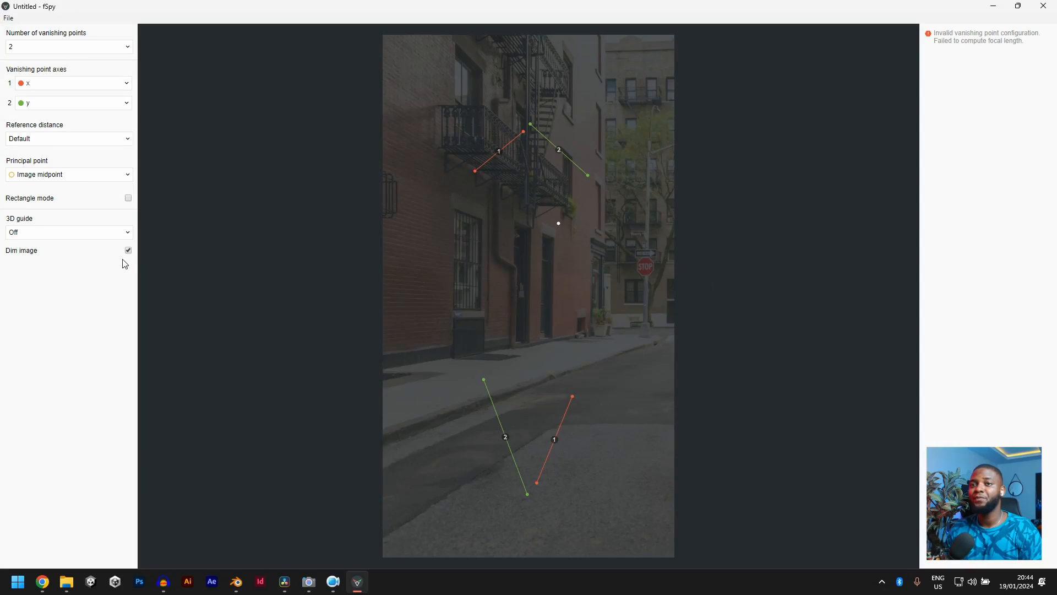
Turn off 'Dim image' so the street photo shows at full brightness.
left_click(128, 250)
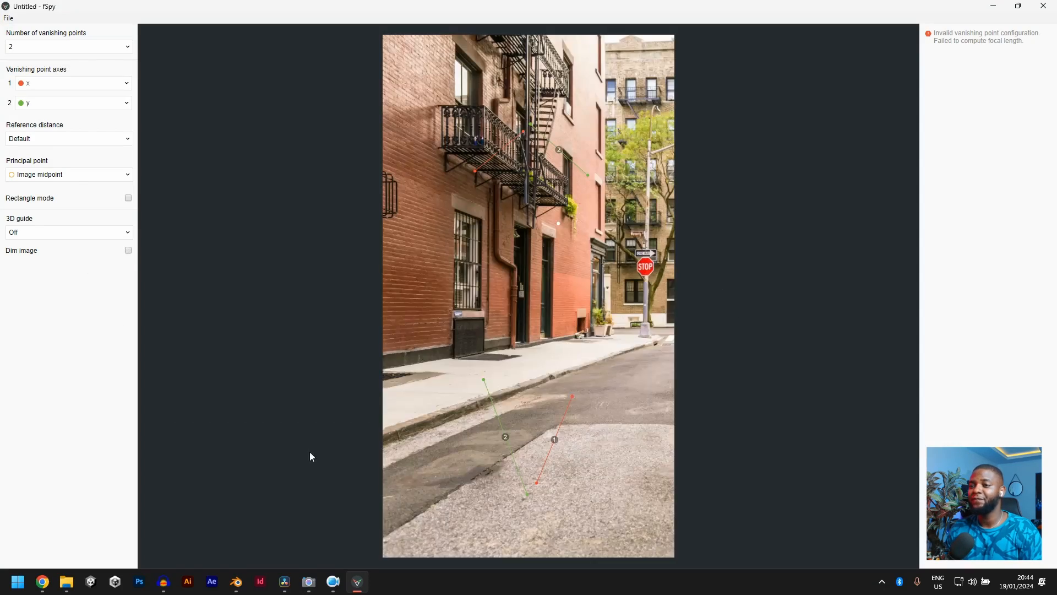
mouse_move(321, 430)
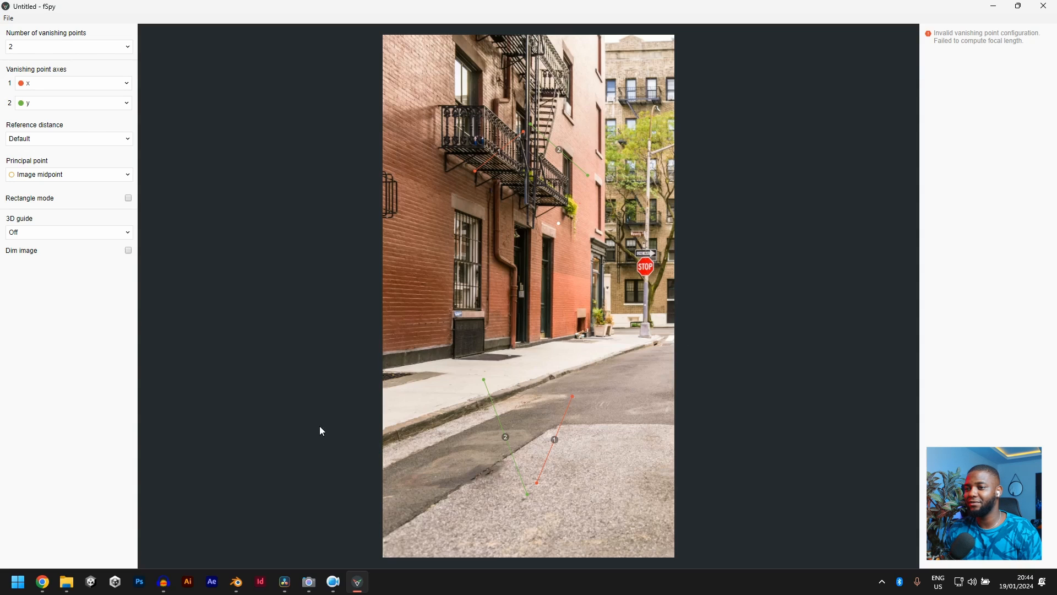
mouse_move(379, 435)
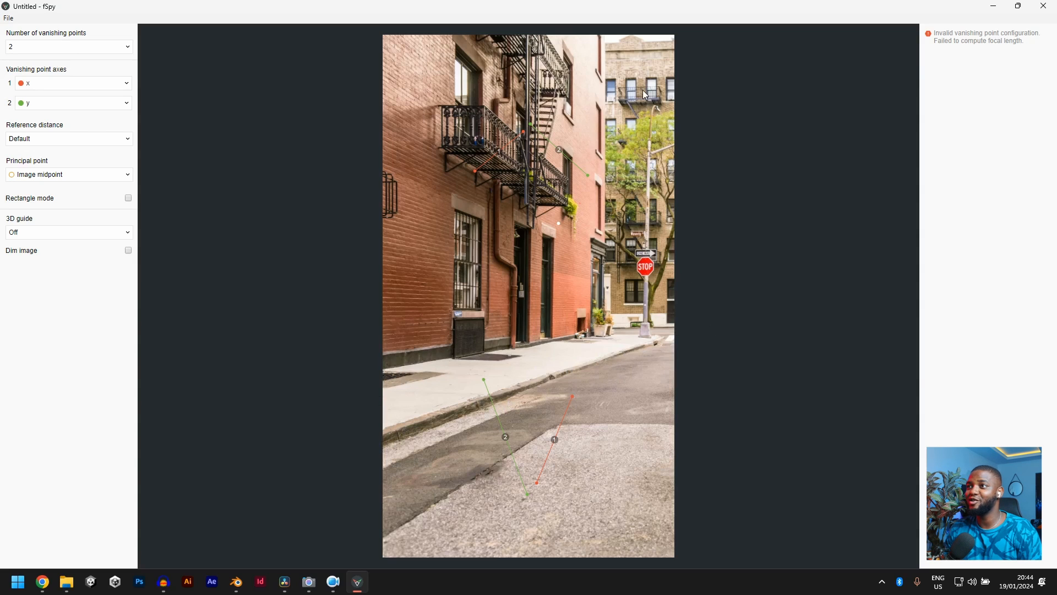
mouse_move(609, 304)
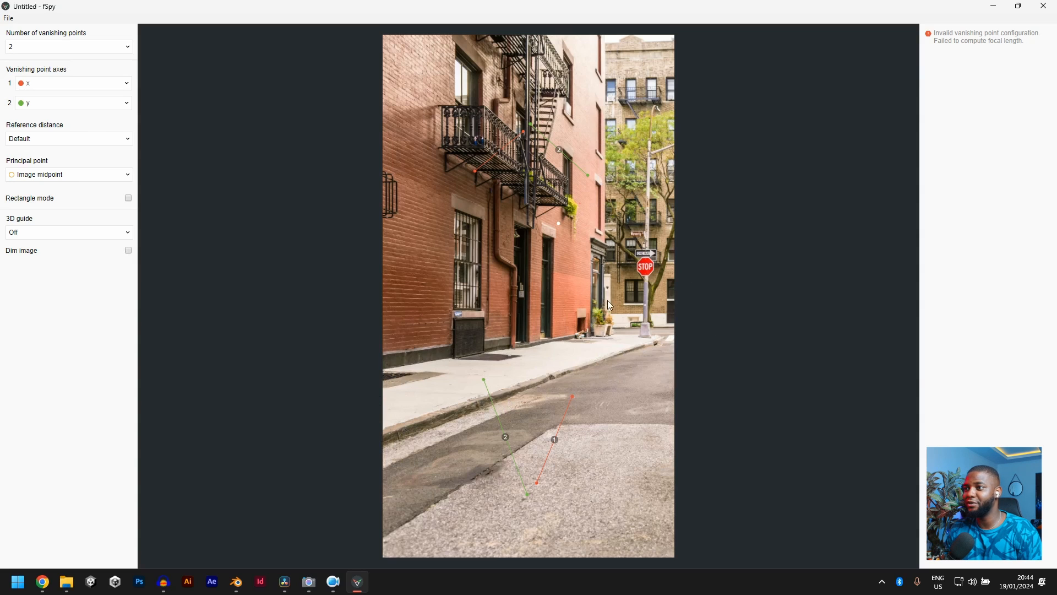
mouse_move(594, 163)
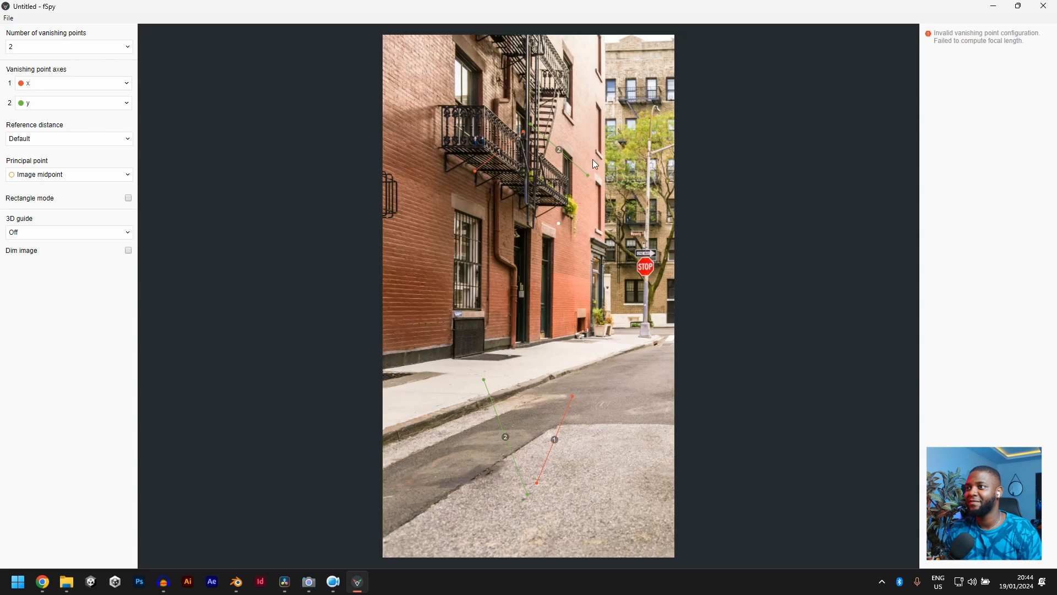
mouse_move(553, 346)
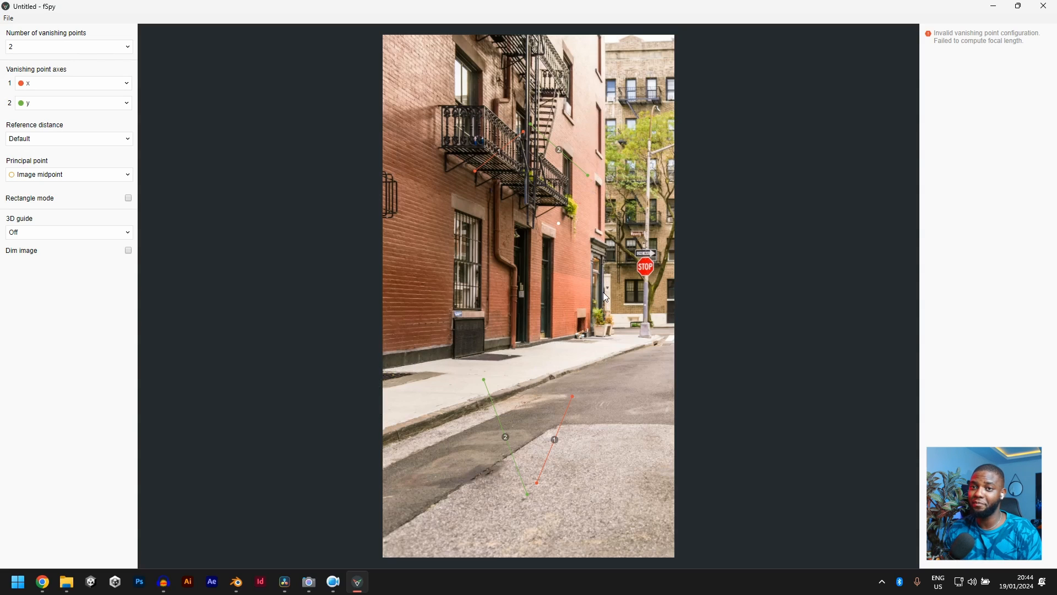
mouse_move(33, 86)
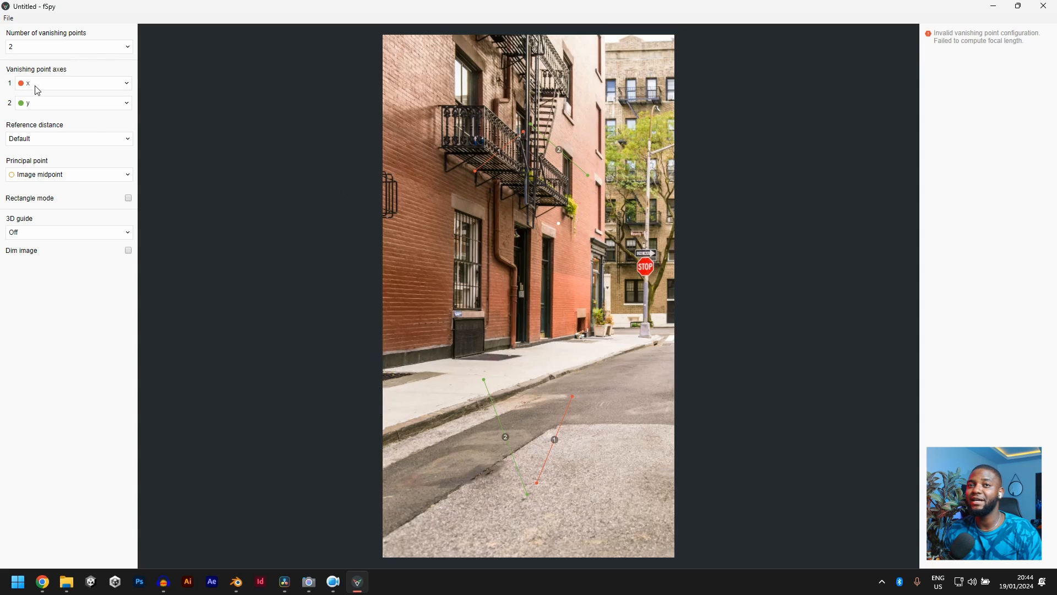
Assign the z axis to the second vanishing point.
left_click(68, 84)
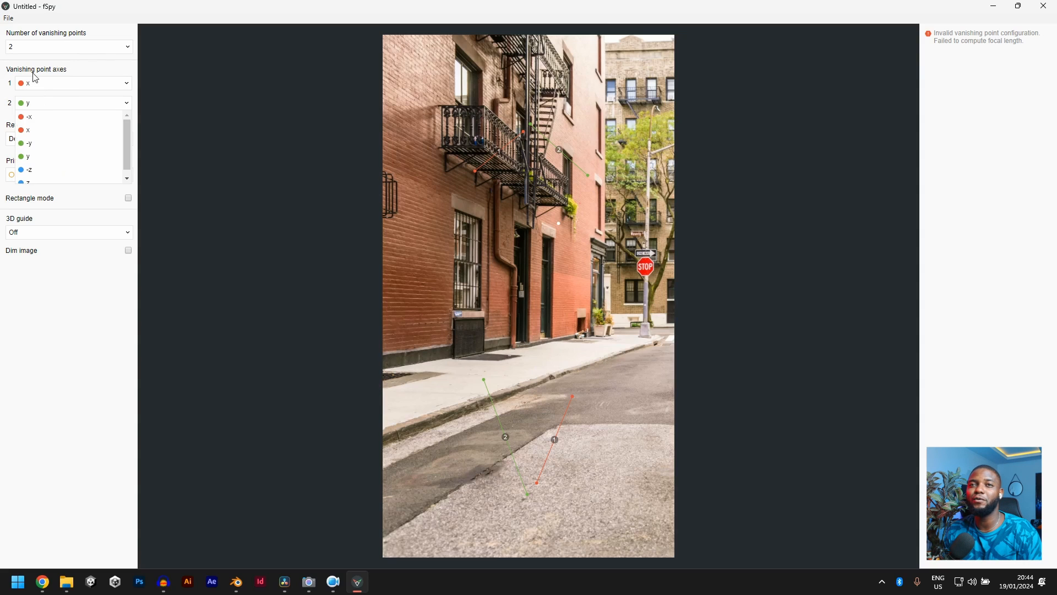
left_click(33, 130)
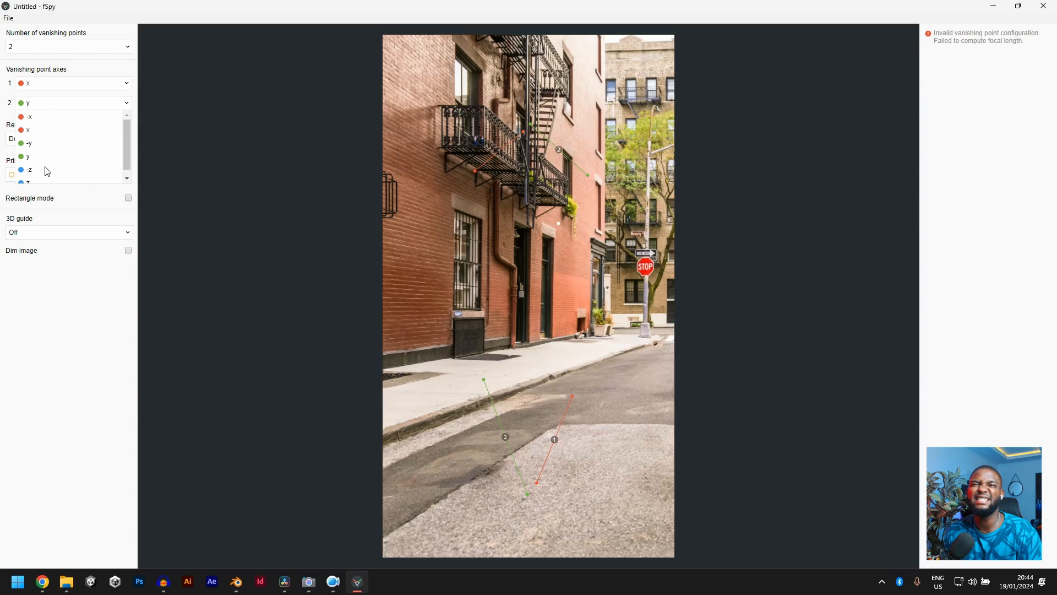
left_click(27, 170)
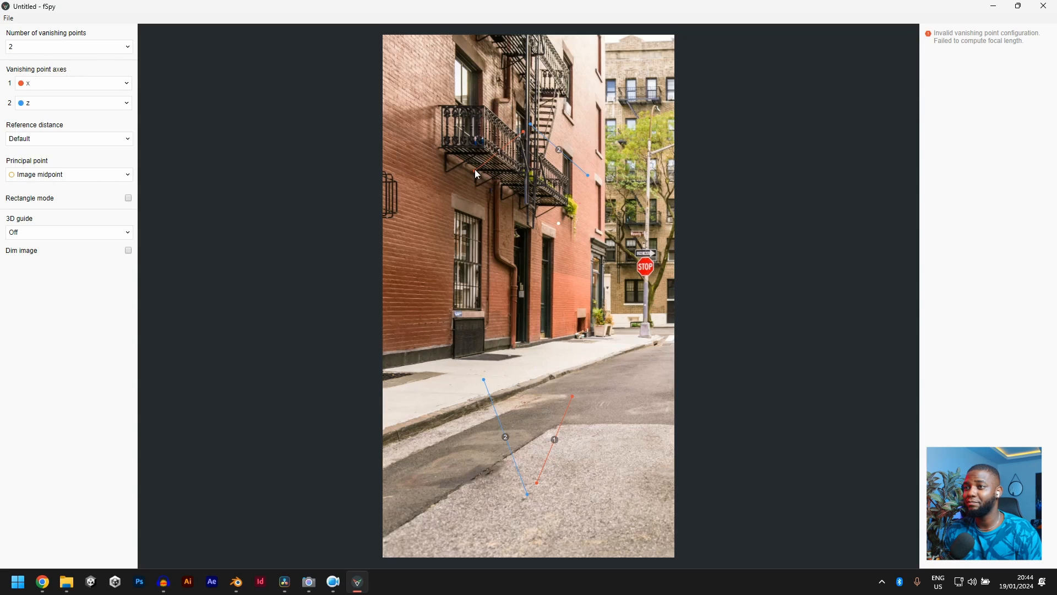
Align the blue and red guide lines with the curb and building base so the camera solves.
left_click_drag(476, 174, 386, 435)
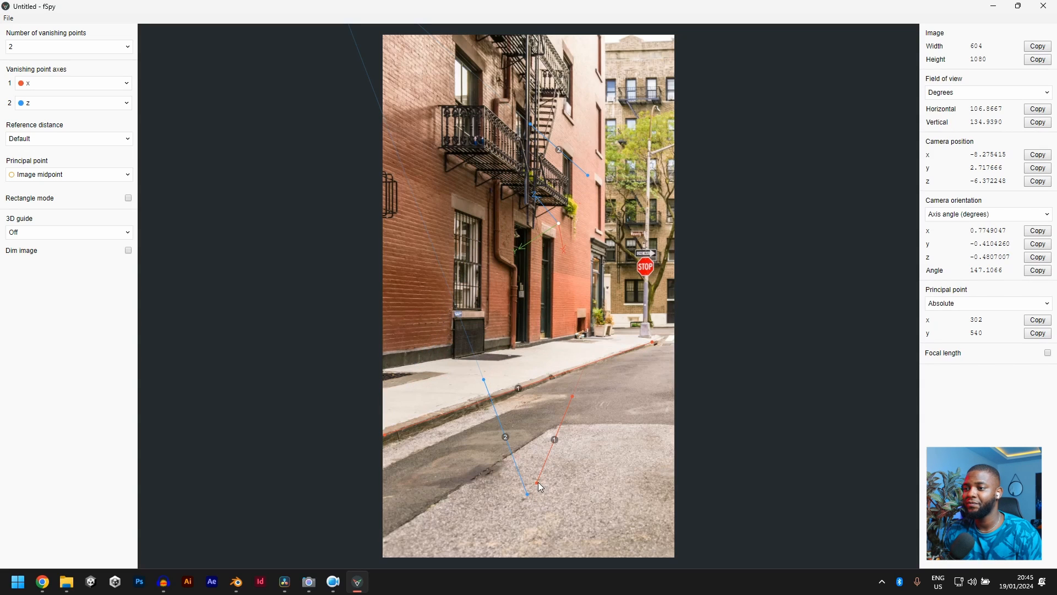
left_click_drag(538, 486, 390, 369)
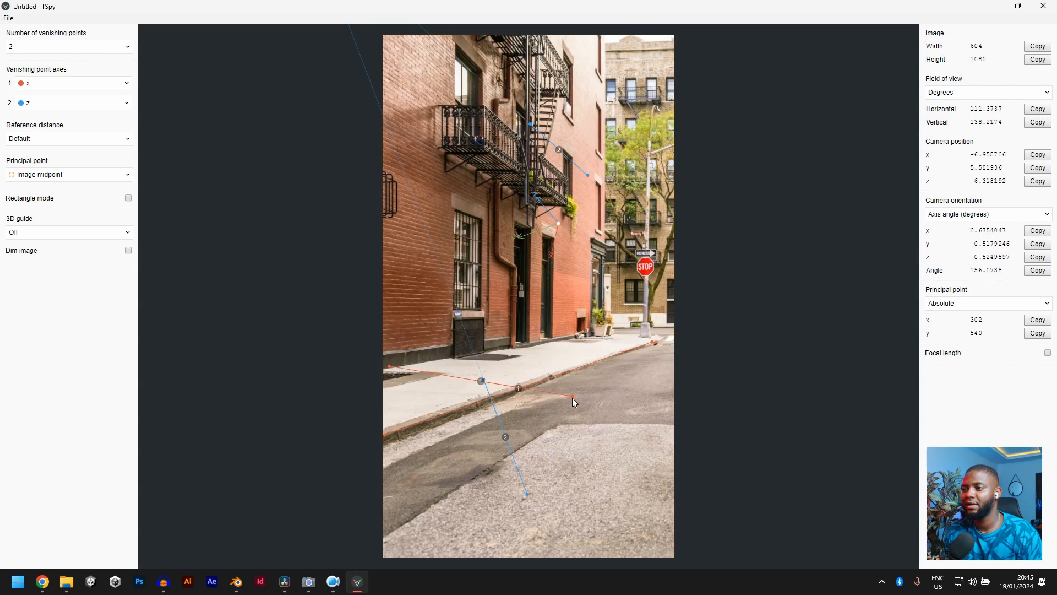
left_click_drag(573, 399, 584, 347)
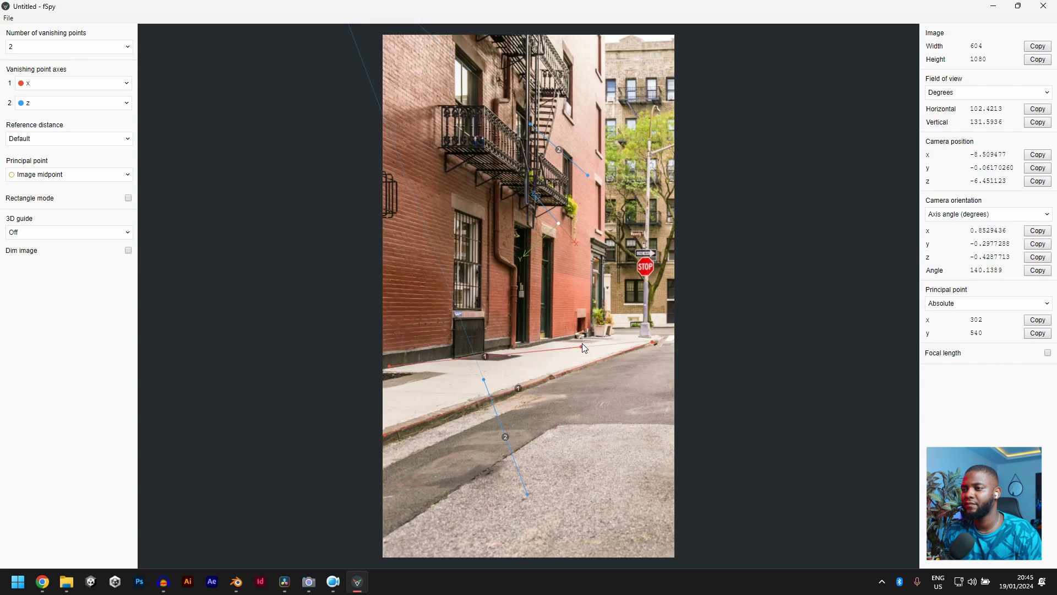
left_click_drag(583, 347, 488, 477)
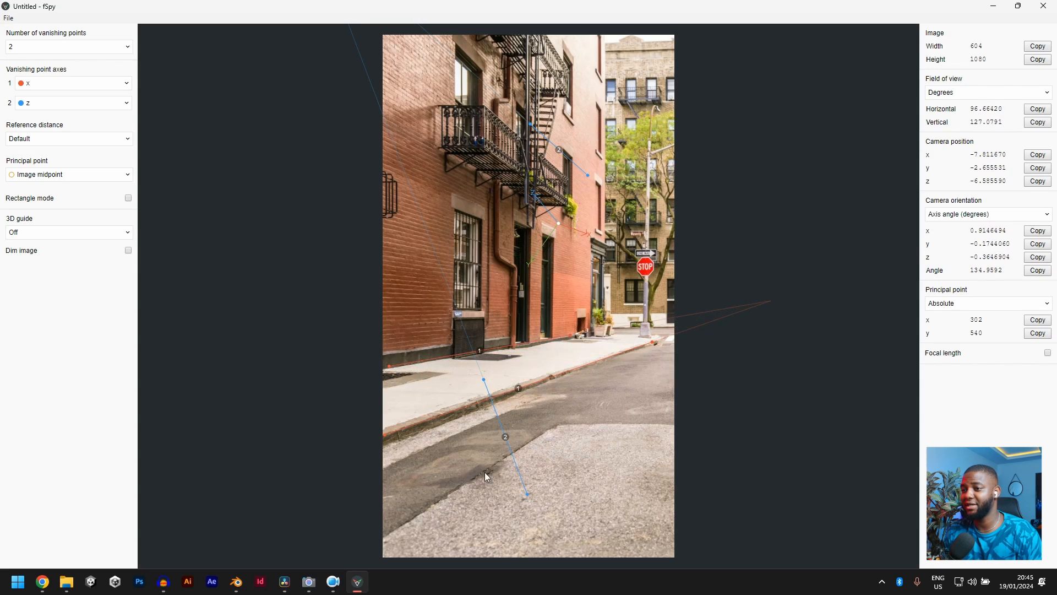
mouse_move(395, 431)
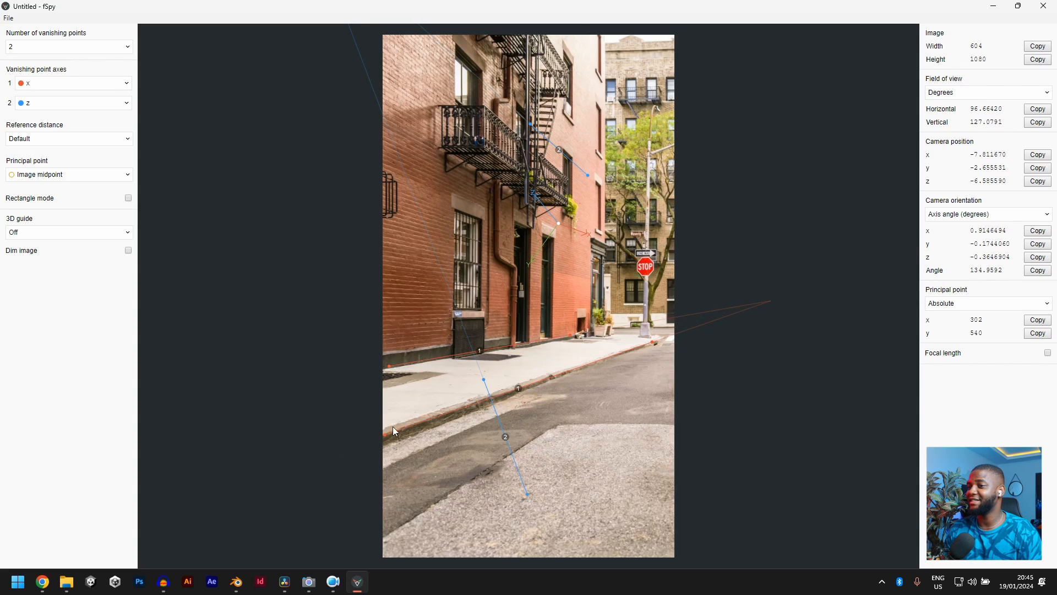
mouse_move(736, 313)
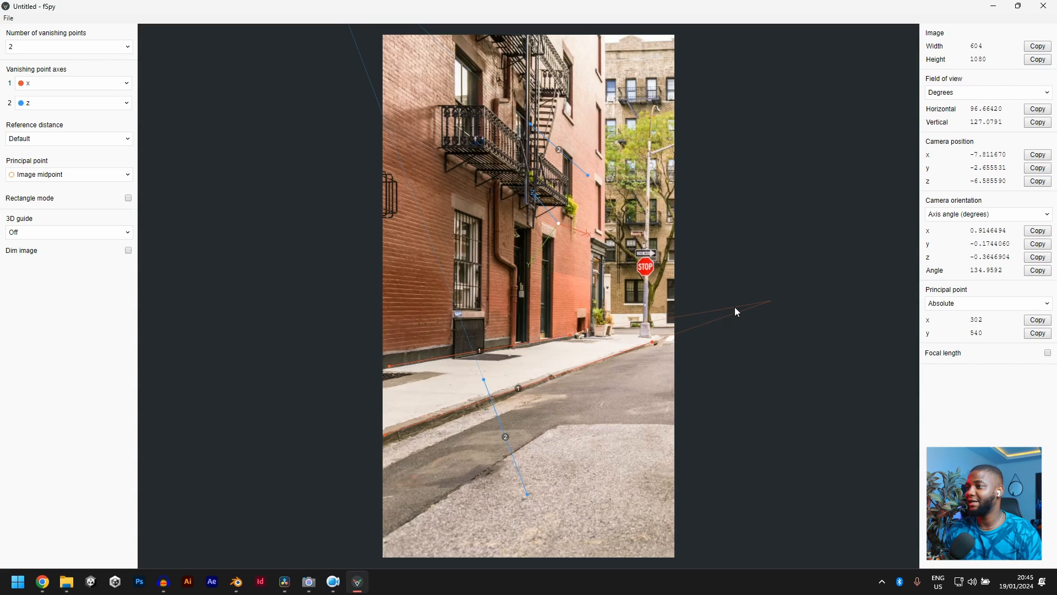
mouse_move(577, 377)
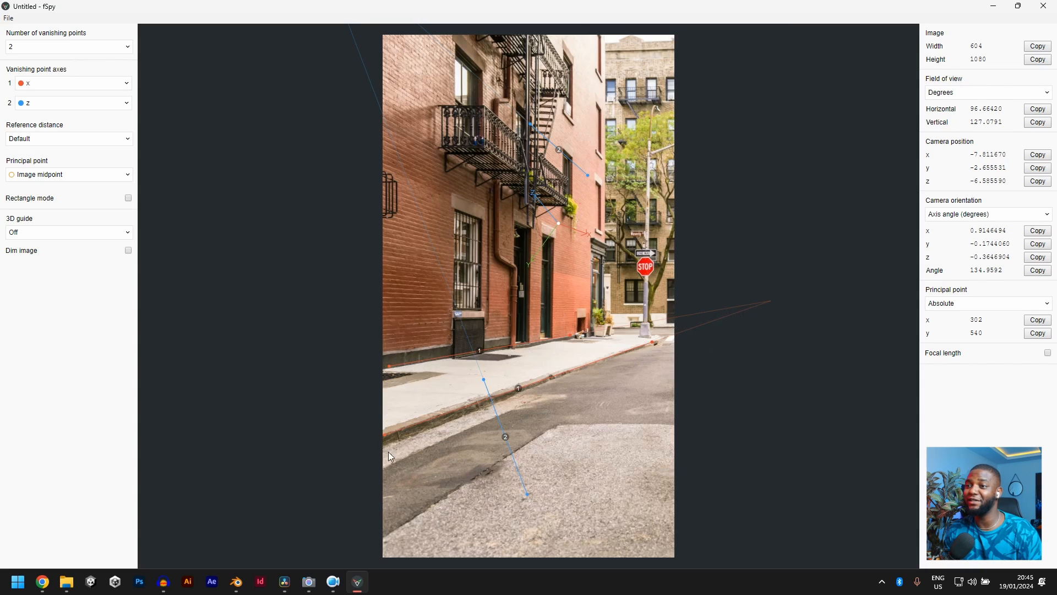
mouse_move(643, 360)
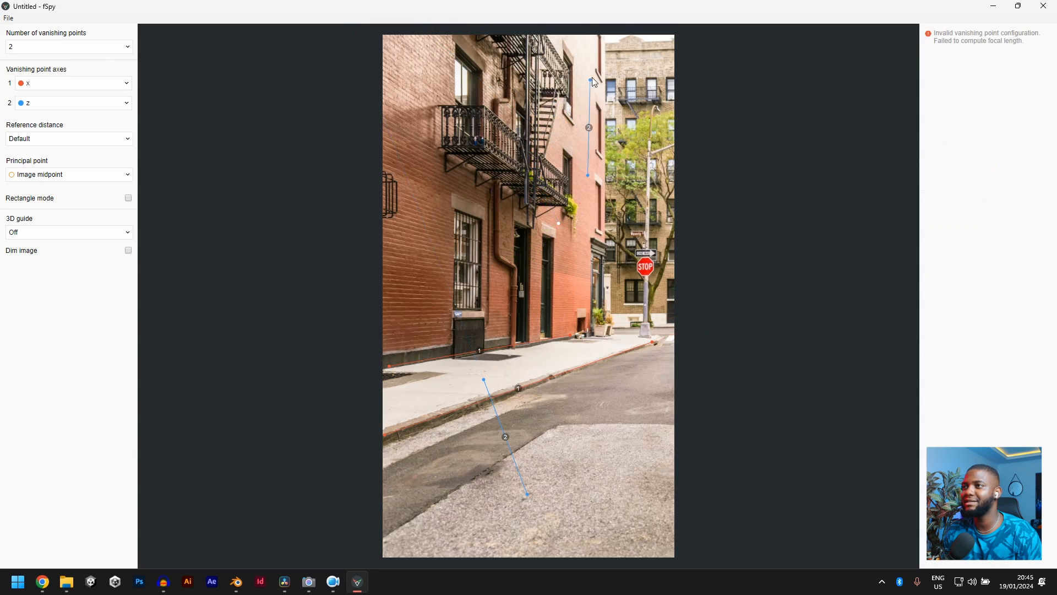
Line up the blue z guide lines with the building's vertical wall edges.
left_click_drag(588, 79, 607, 69)
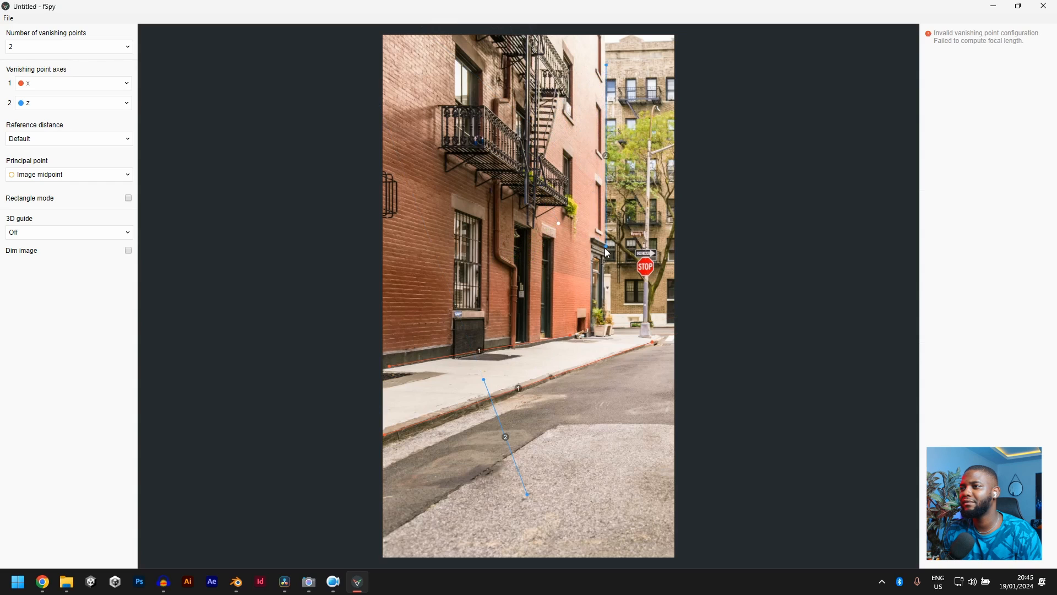
mouse_move(485, 380)
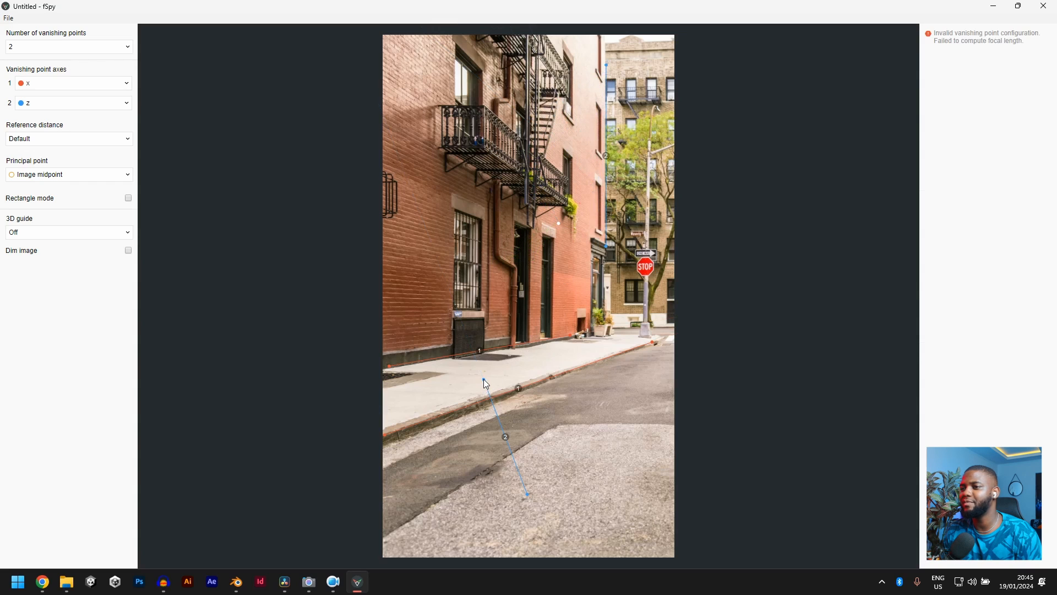
left_click_drag(484, 382, 457, 62)
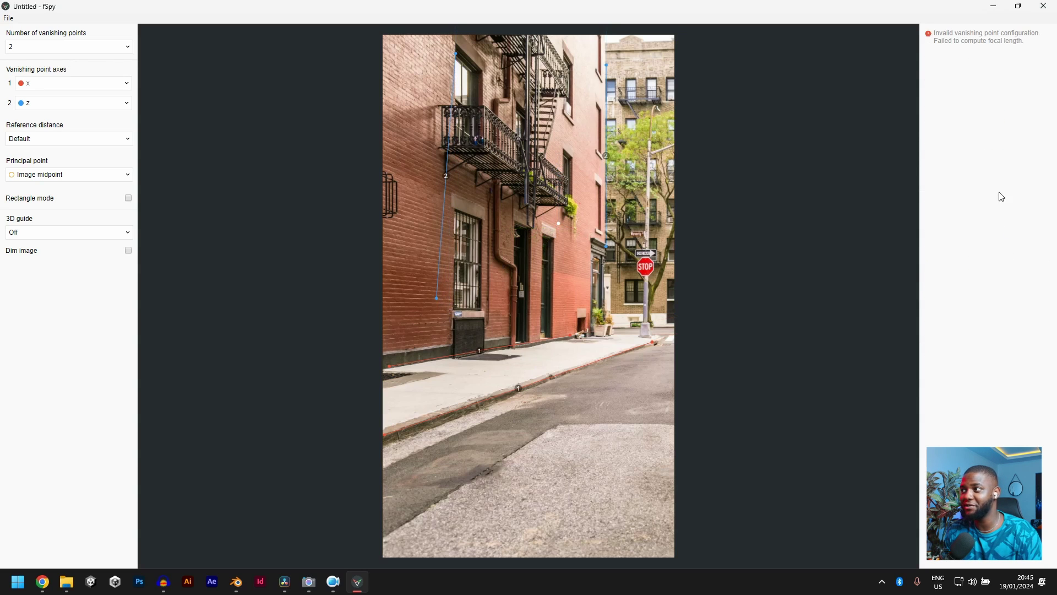
left_click_drag(436, 296, 440, 302)
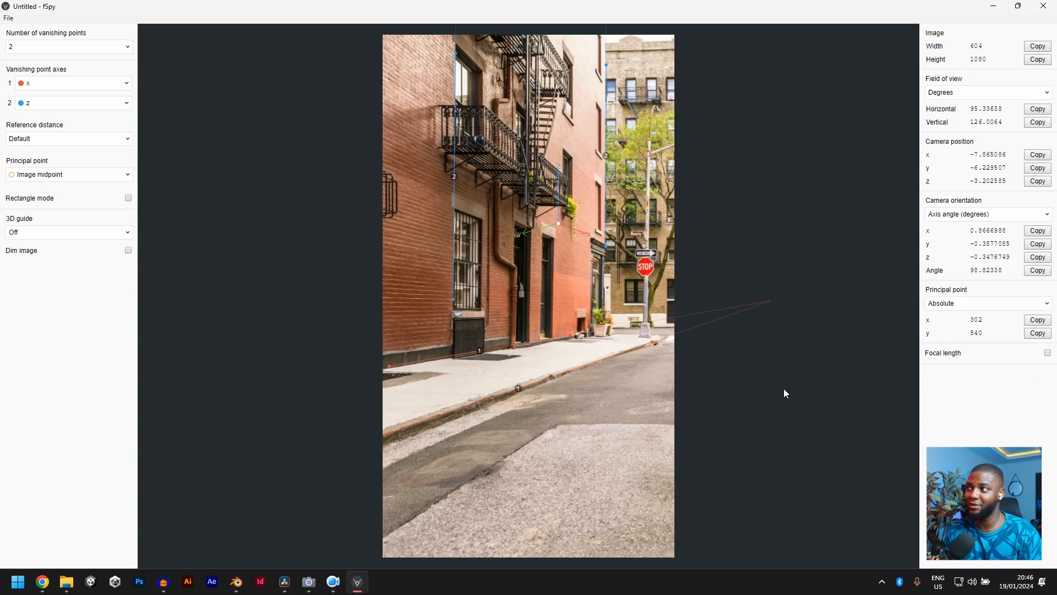
mouse_move(729, 211)
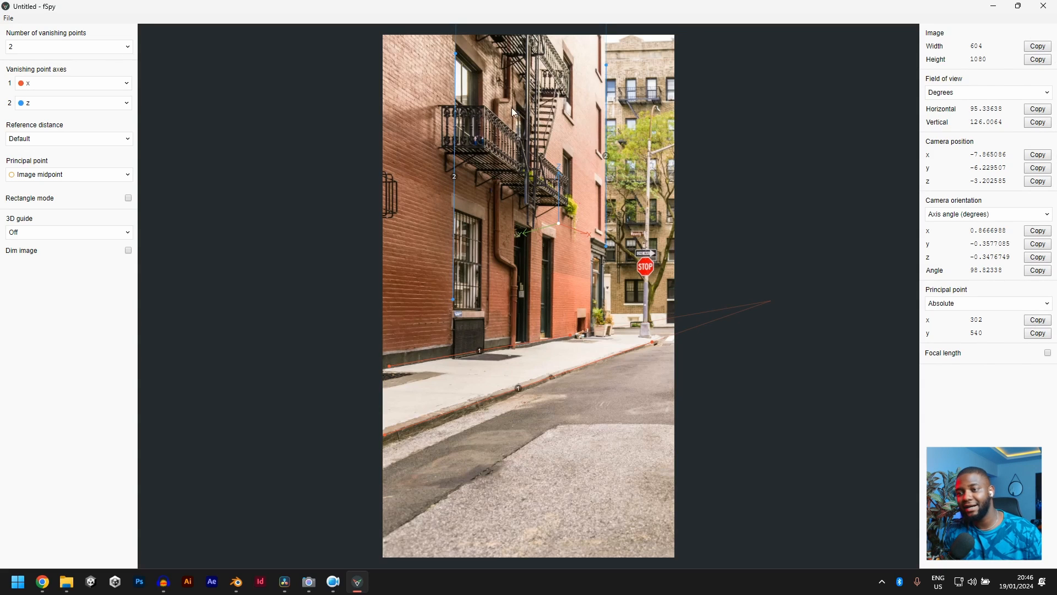
mouse_move(658, 449)
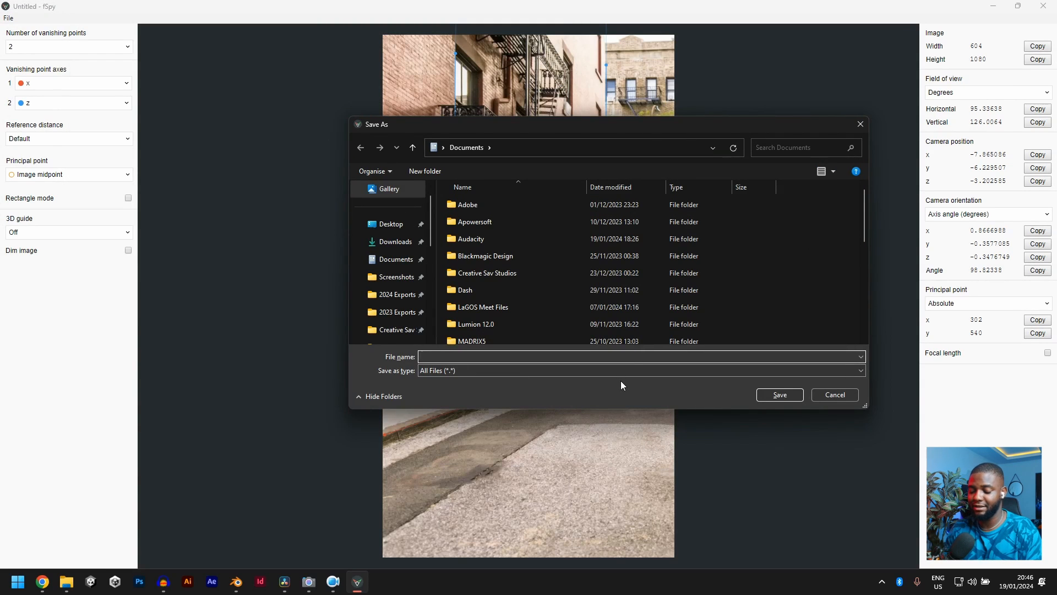
Save the fSpy project in Documents under the name 'VFX tutorial'.
type("VFX tu")
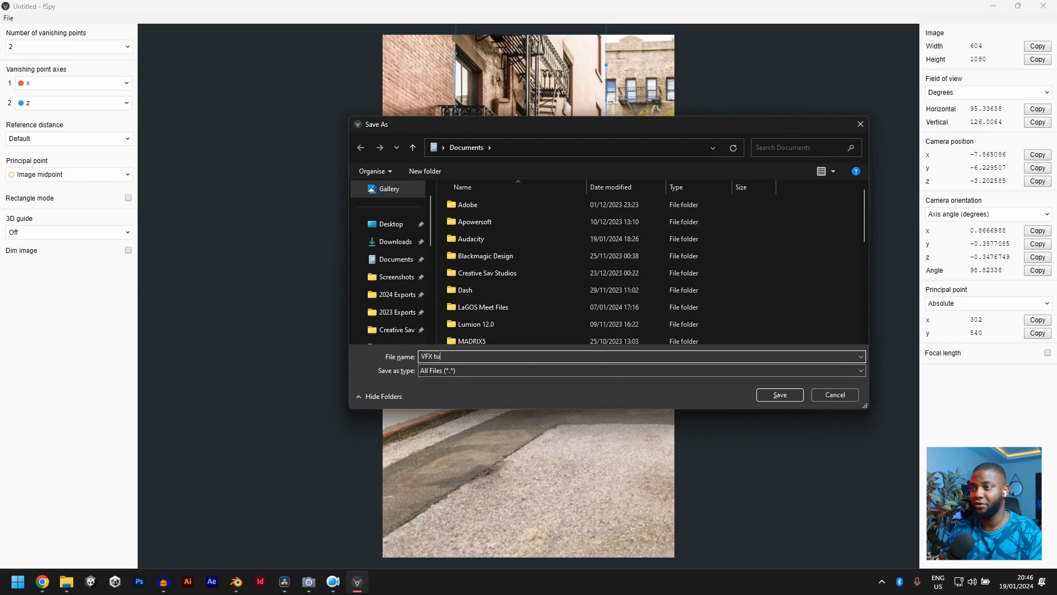
type("torial")
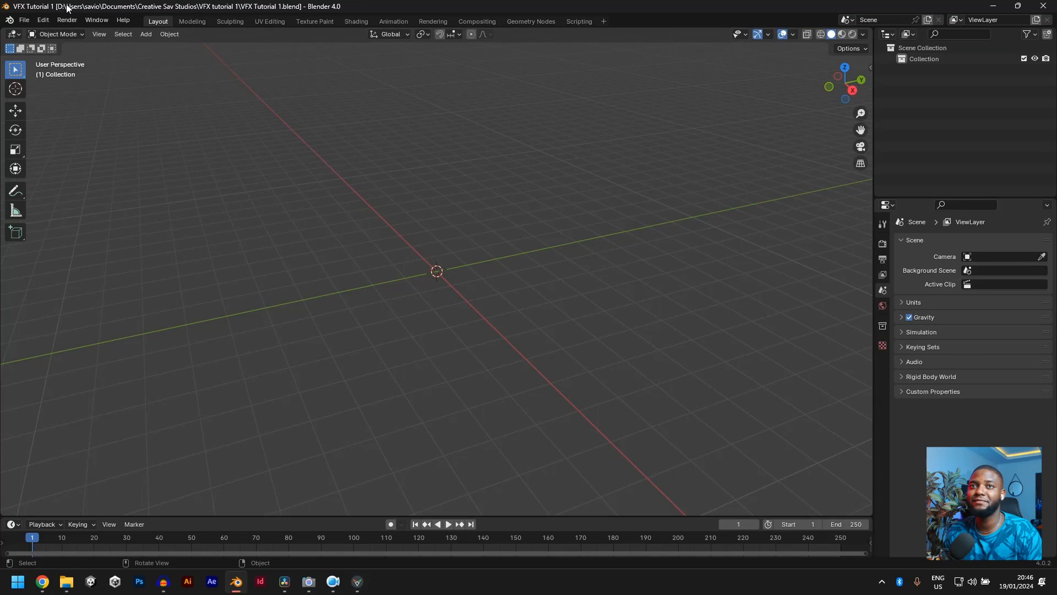
Import VFX tutorial.fspy via File > Import > fSpy to create the matched camera.
left_click(25, 19)
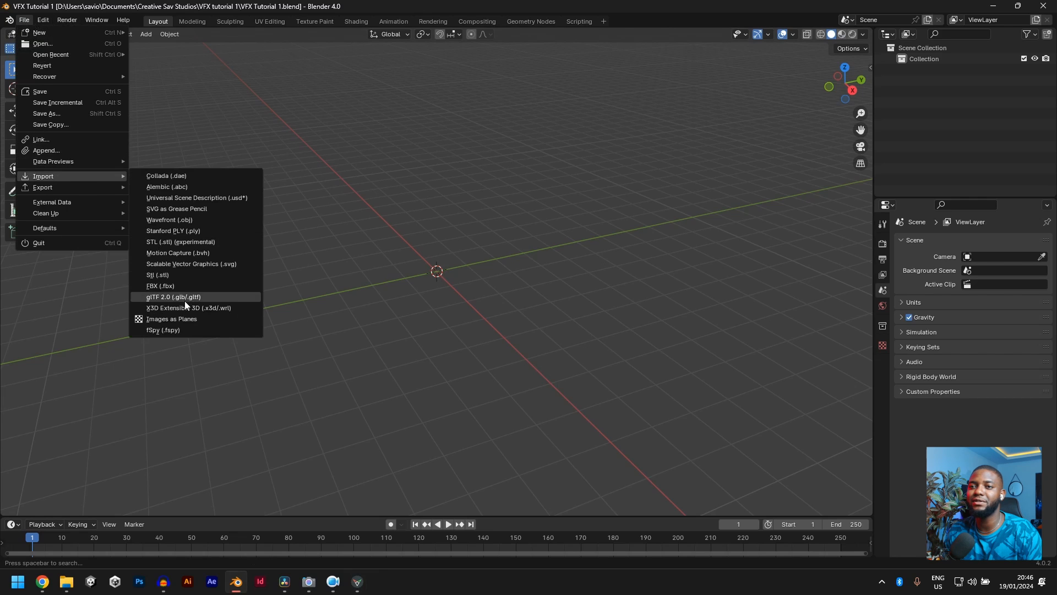
left_click(163, 330)
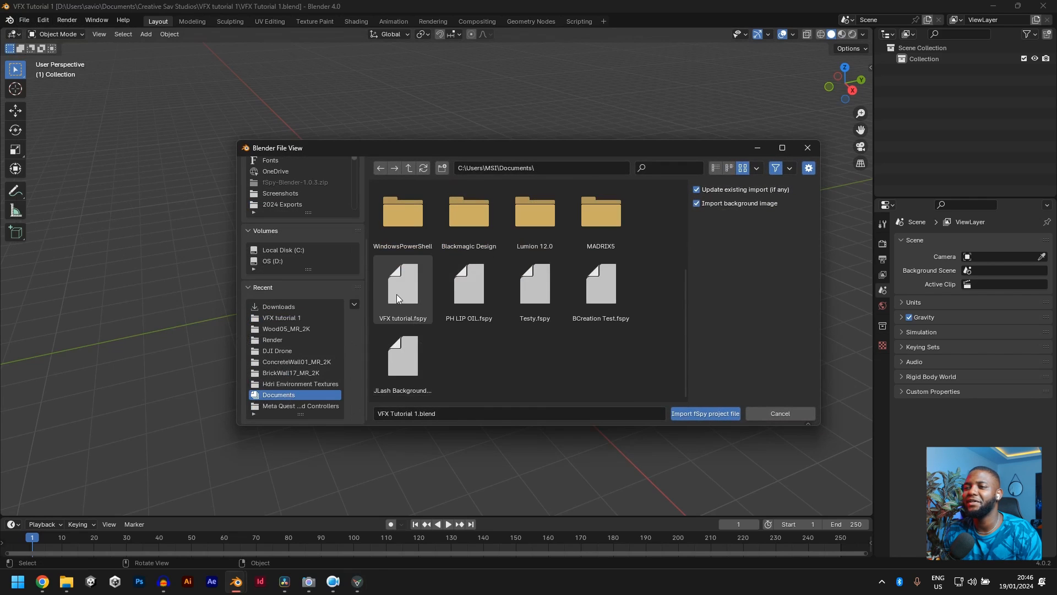
left_click(403, 284)
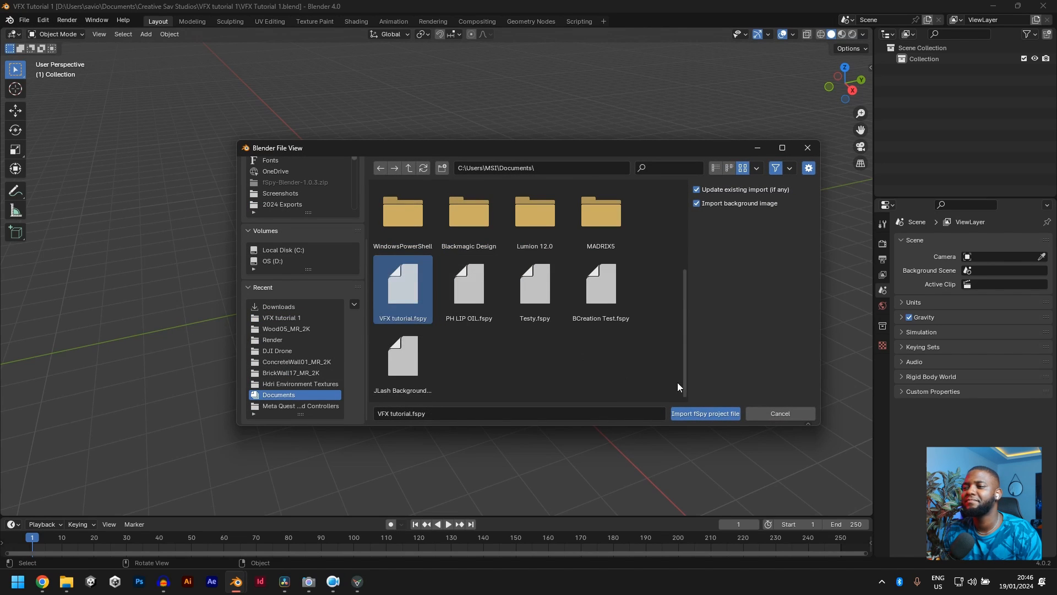
left_click(704, 413)
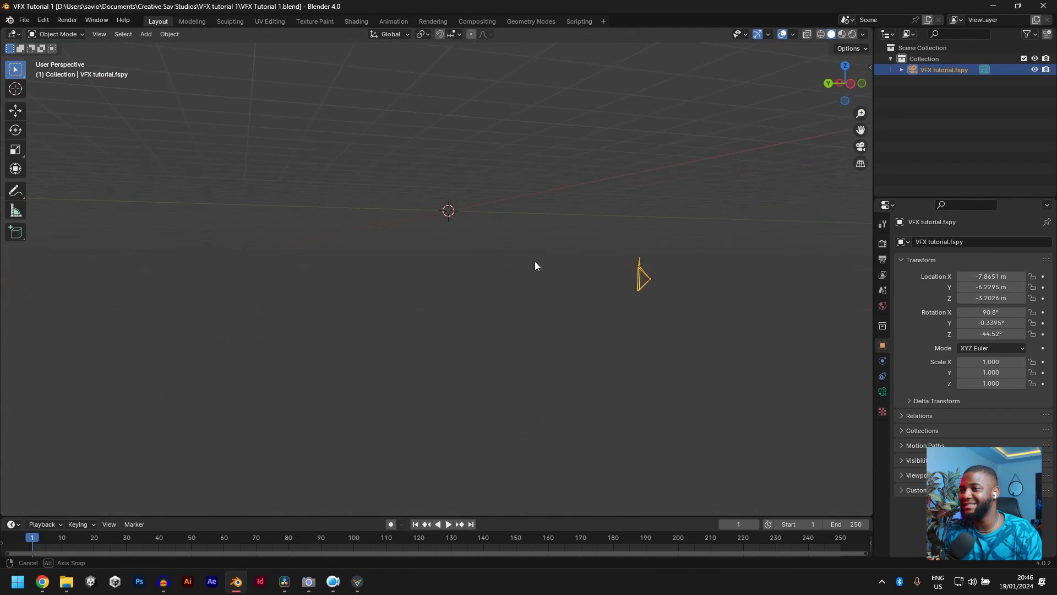
Move the imported fSpy camera upward above the ground grid and frame the photo.
left_click_drag(536, 265, 470, 285)
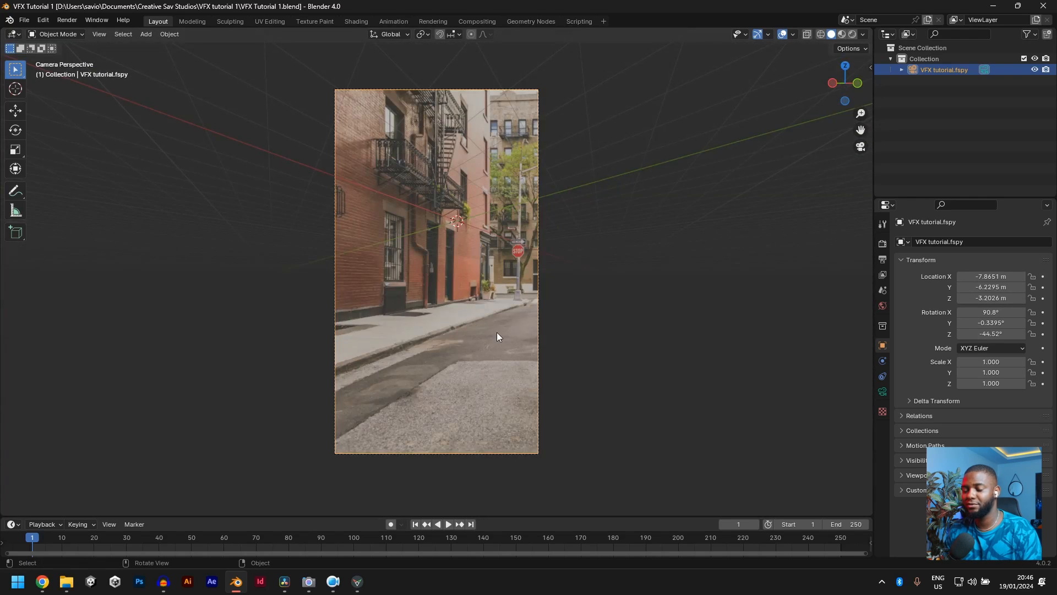
mouse_move(511, 348)
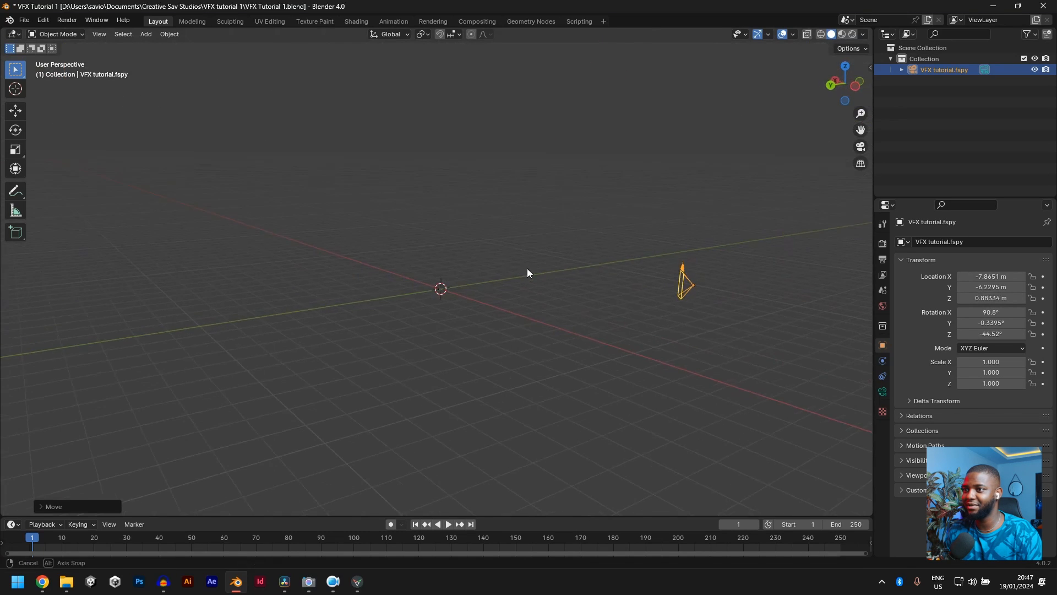
left_click_drag(527, 270, 263, 330)
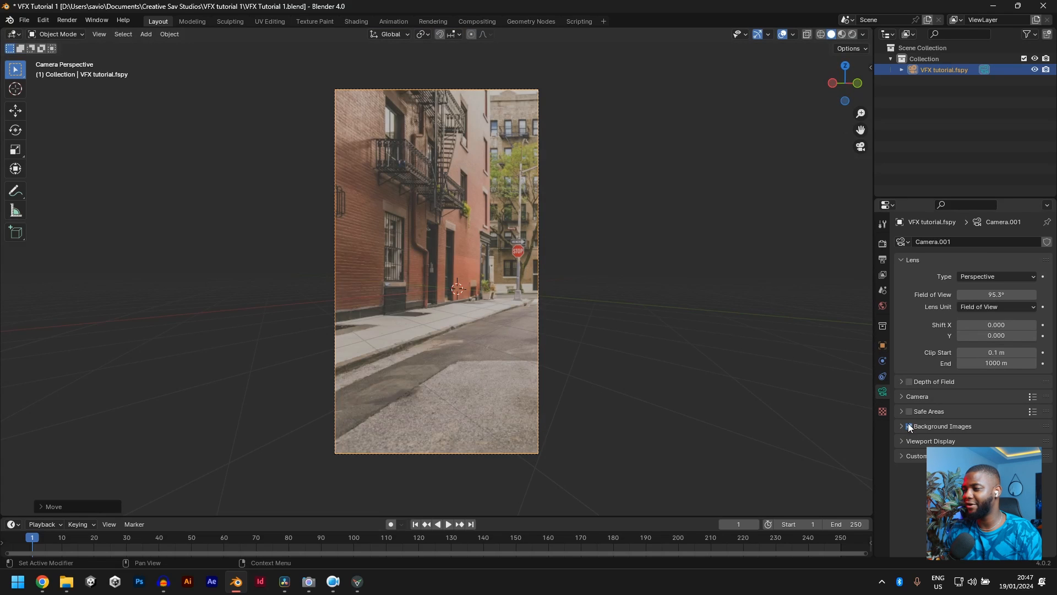
Inspect the camera's background image settings before adding the plane.
left_click(907, 426)
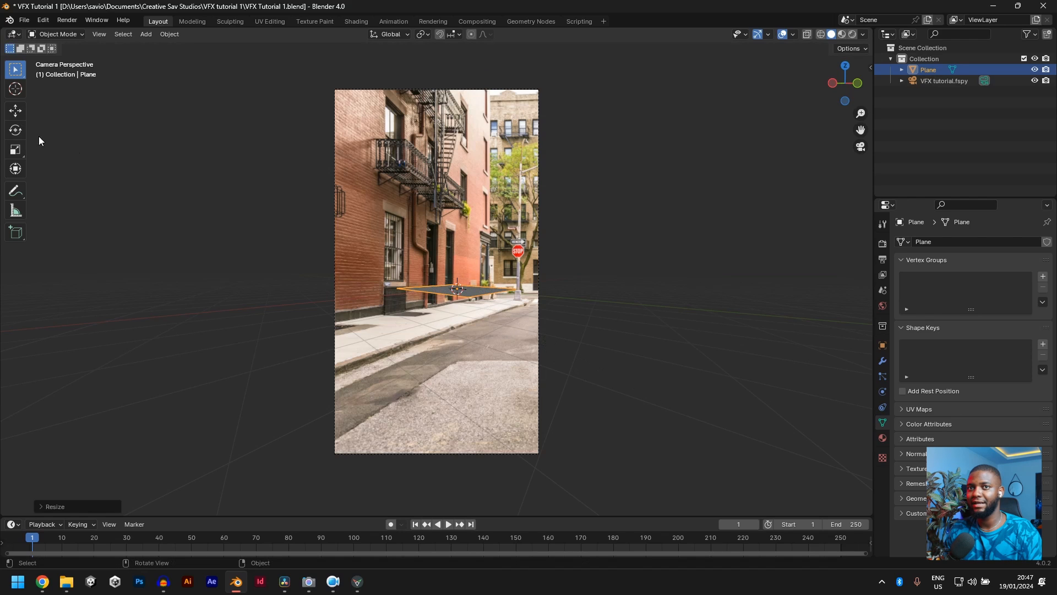
Move the plane onto the sidewalk by the wall, stretch it along the pavement, and enter Edit Mode.
left_click(16, 110)
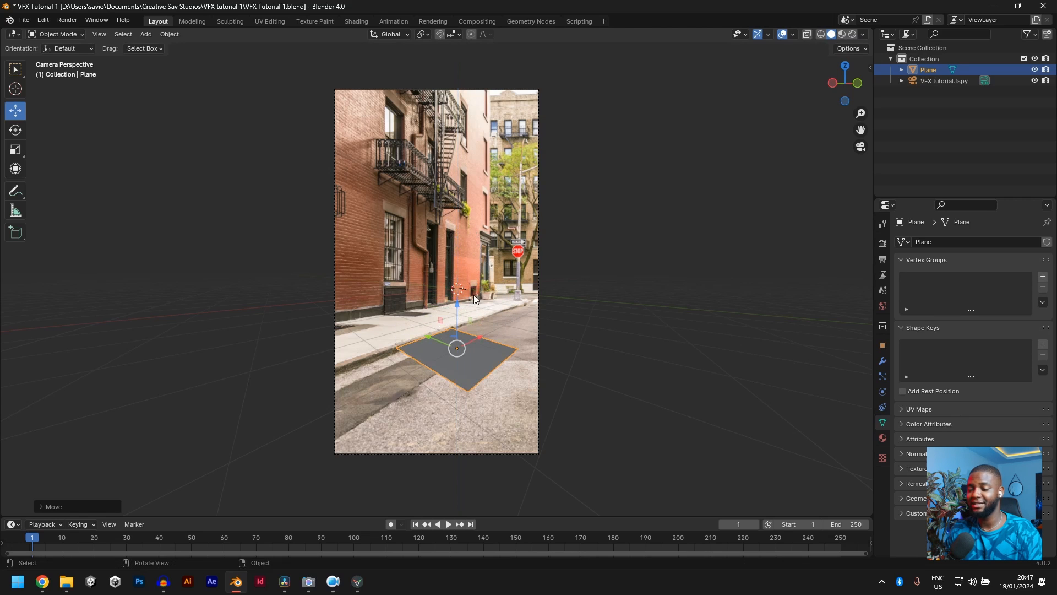
mouse_move(486, 287)
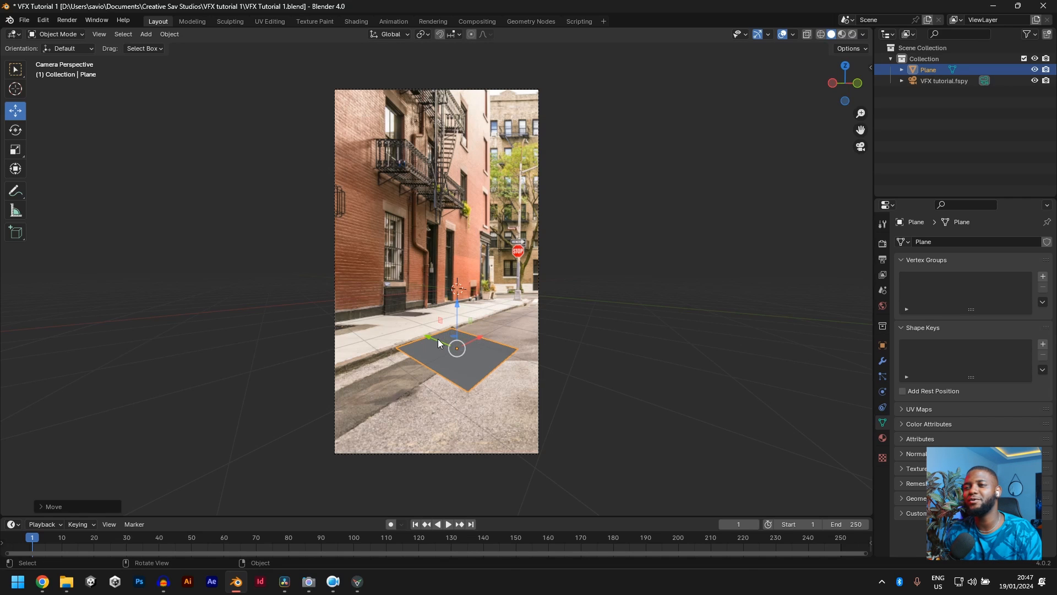
left_click_drag(456, 347, 398, 324)
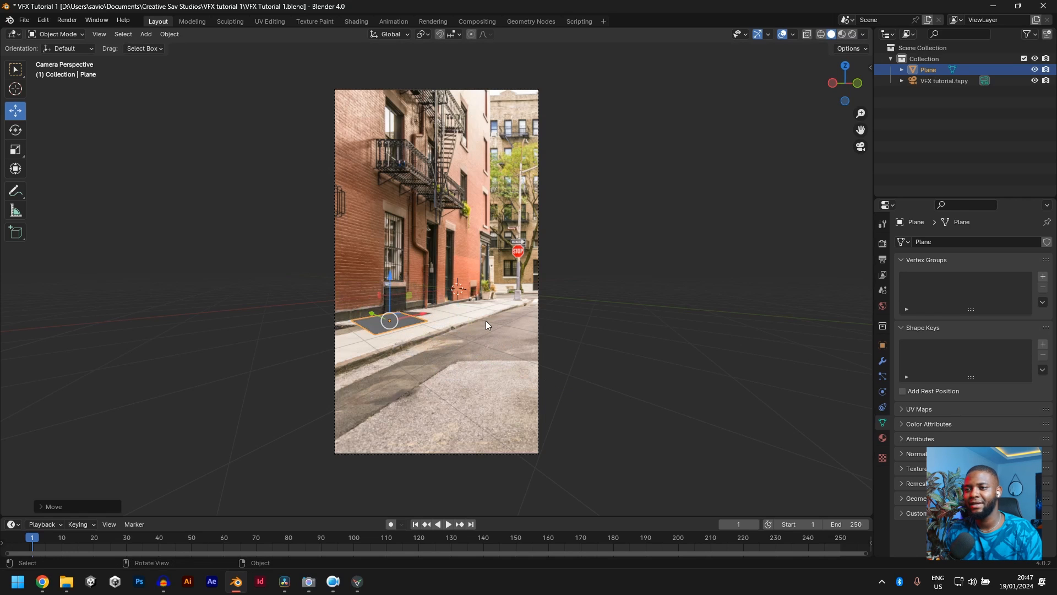
key("s")
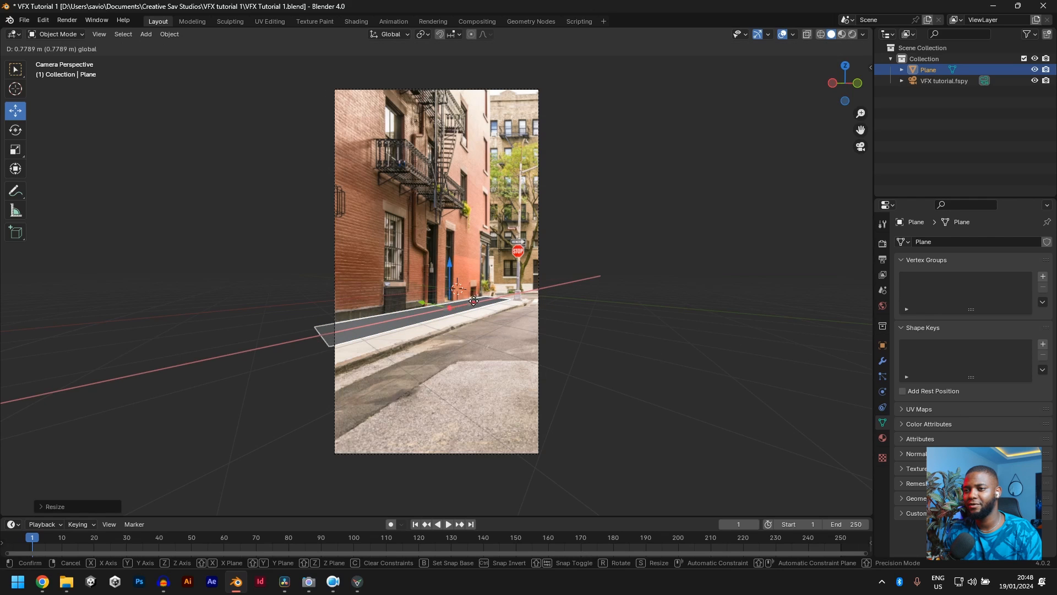
left_click(472, 300)
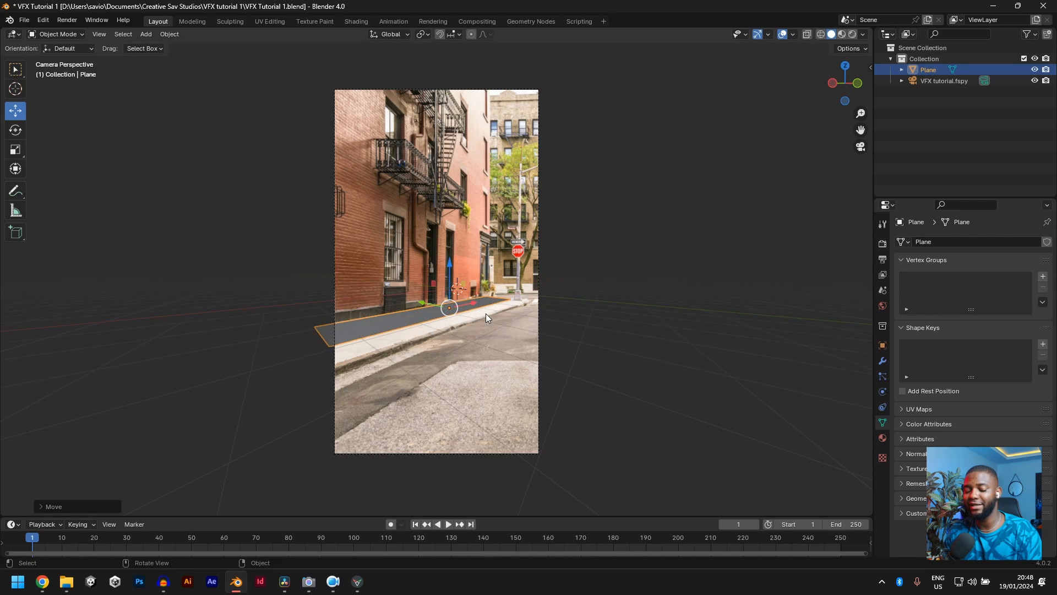
key("Tab")
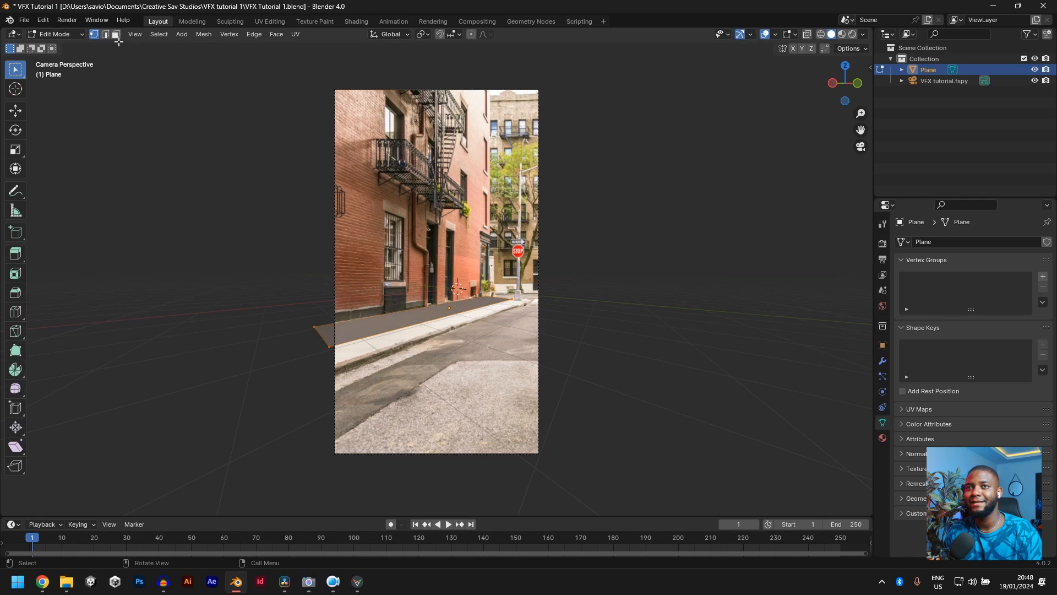
In edge select mode, move the plane's edge to fit the pavement.
left_click(105, 34)
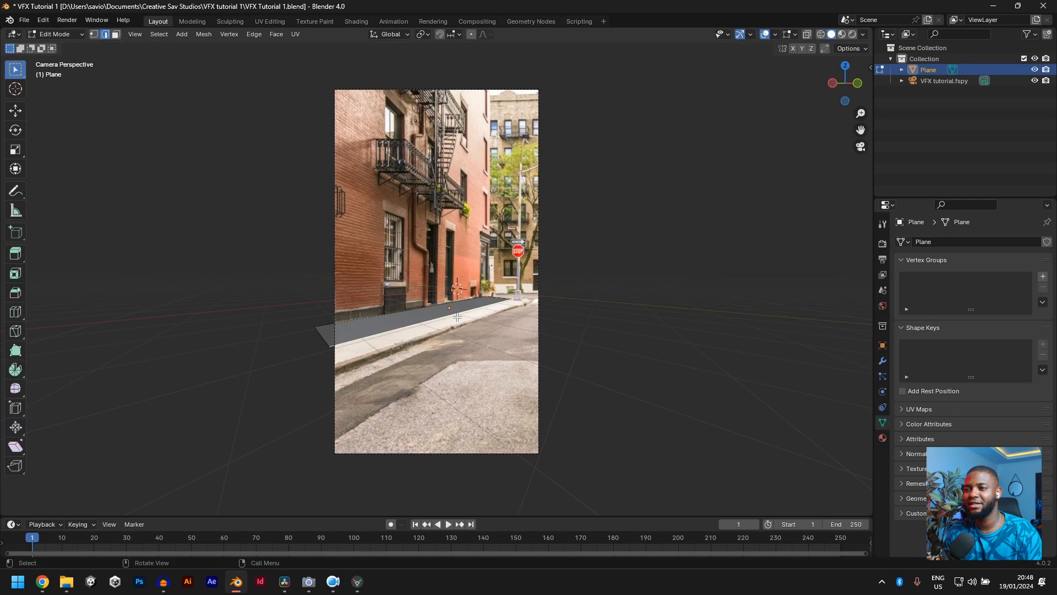
mouse_move(15, 110)
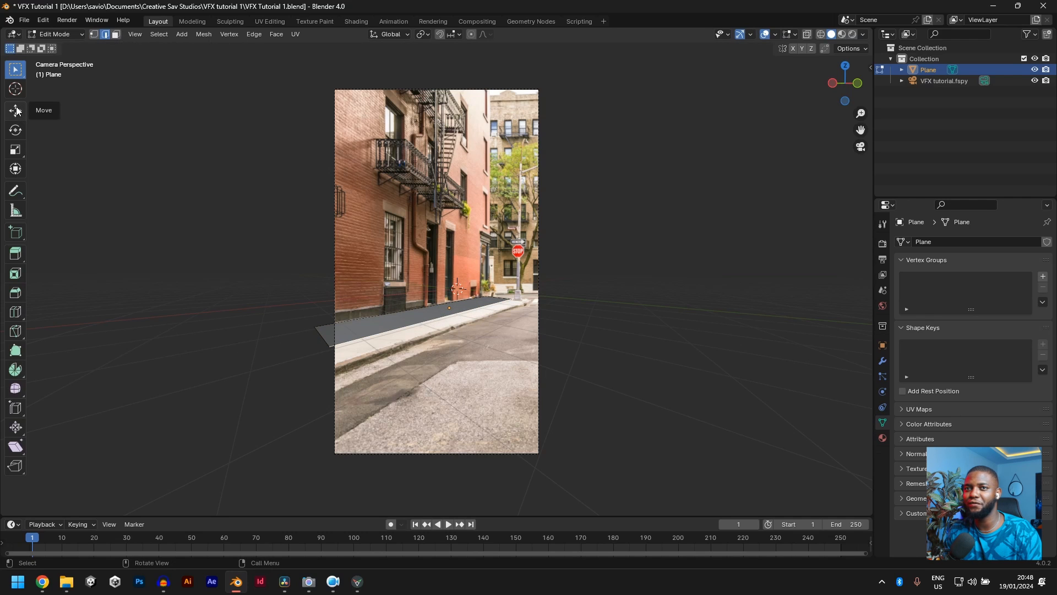
left_click(15, 110)
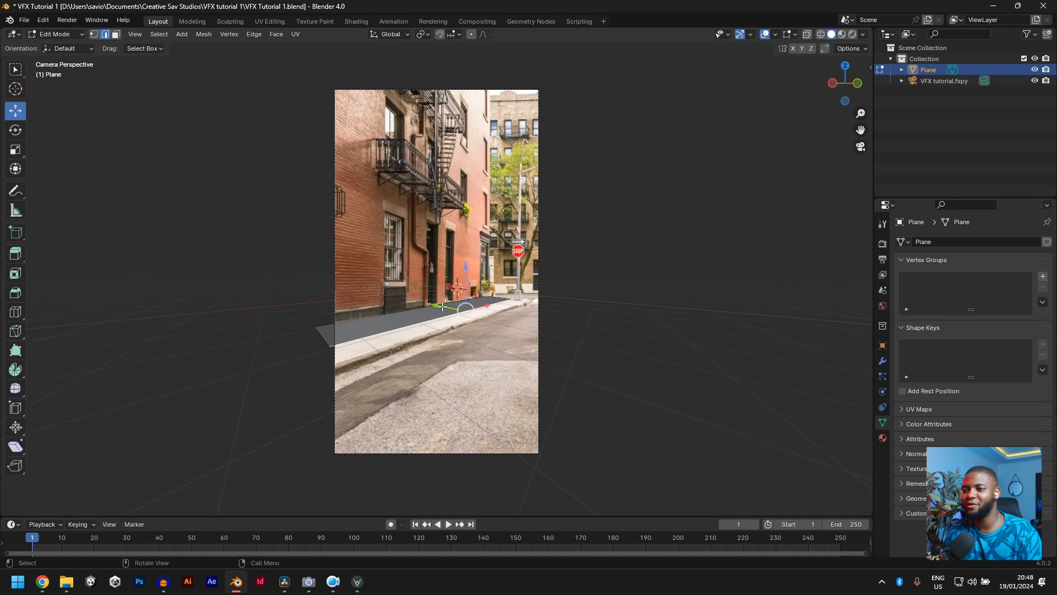
left_click_drag(442, 307, 450, 308)
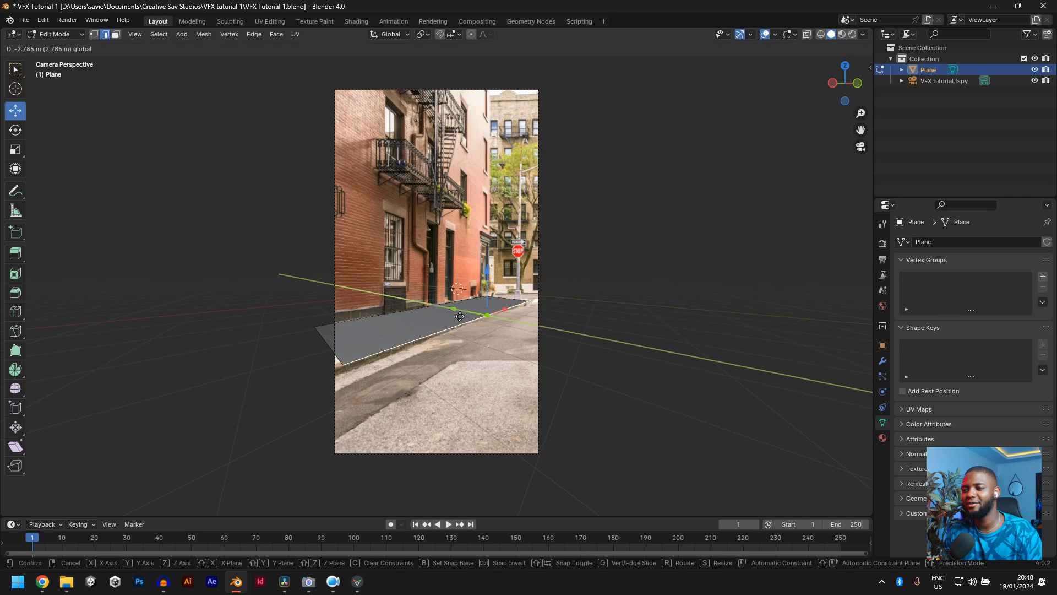
left_click(460, 317)
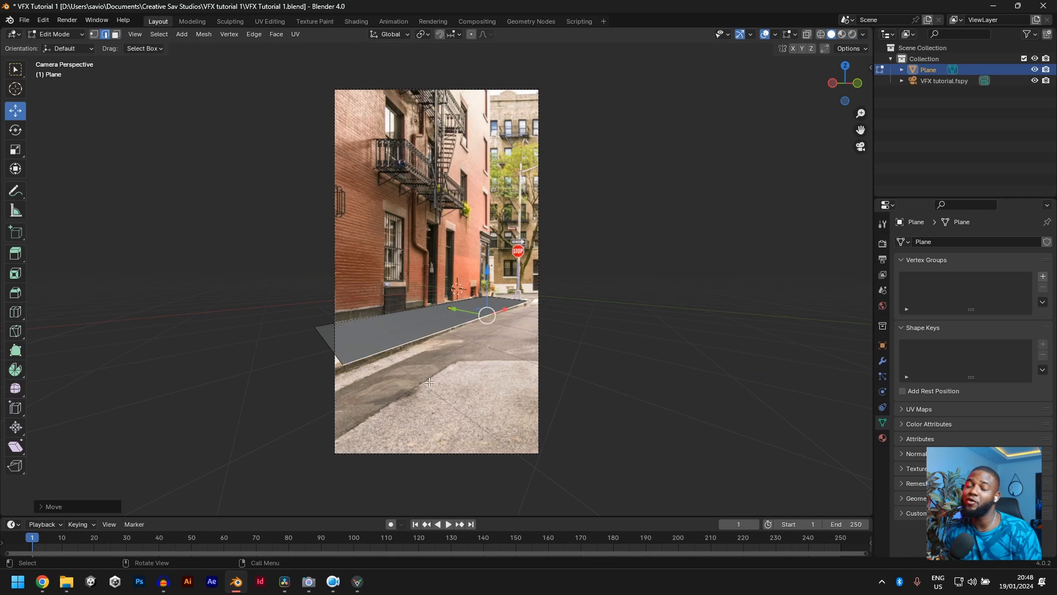
mouse_move(474, 335)
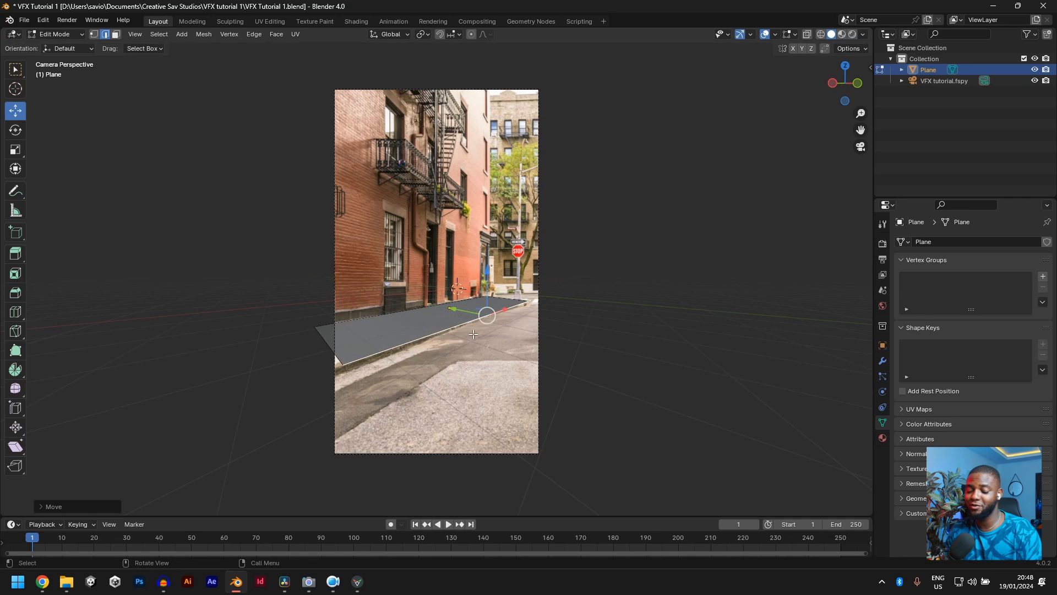
Extrude the front edge along Y toward the camera to cover the street foreground.
key("g")
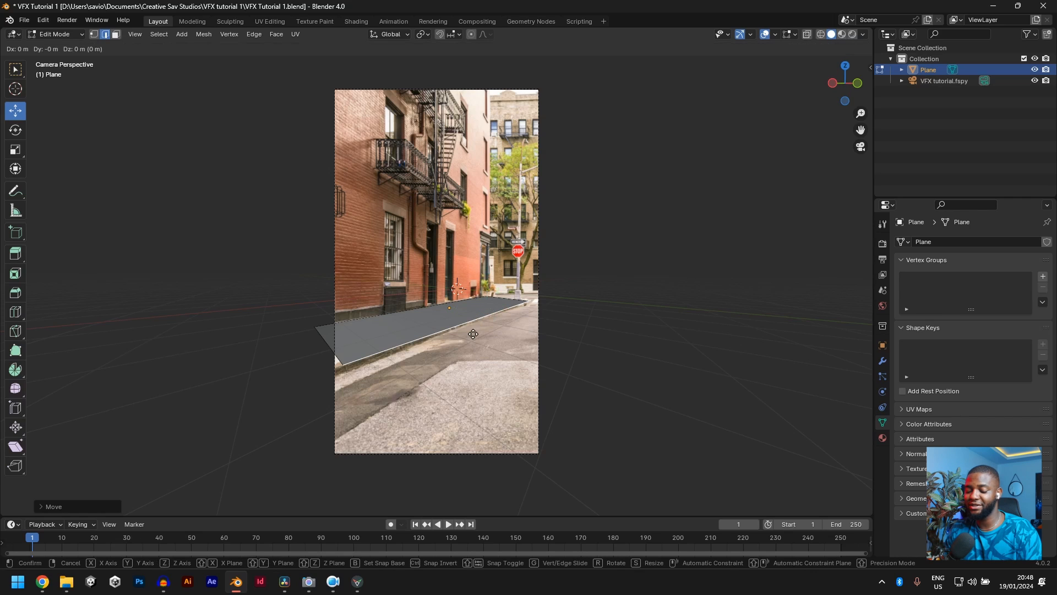
key("z")
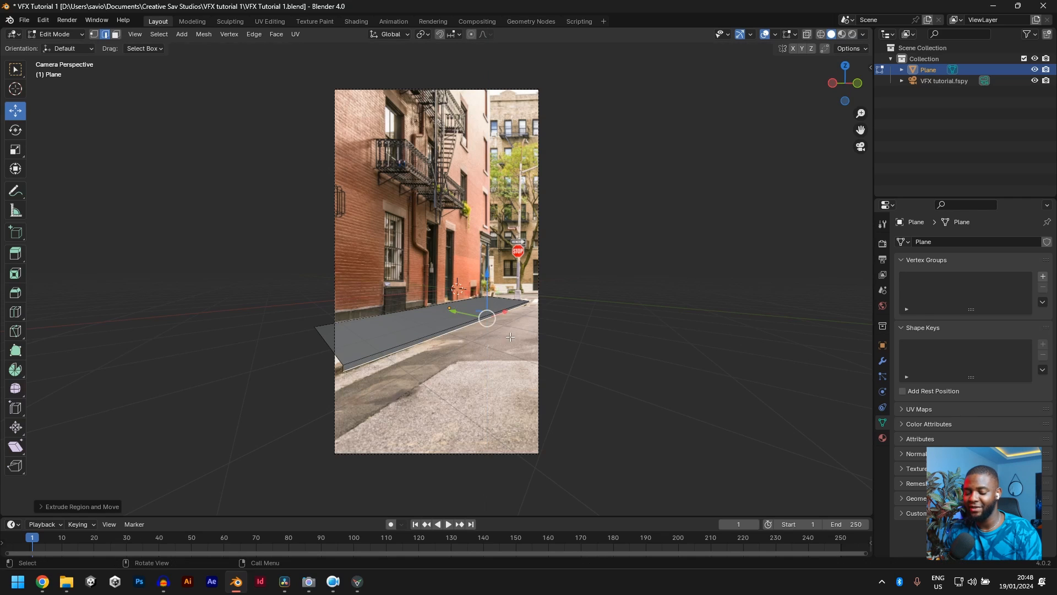
key("g")
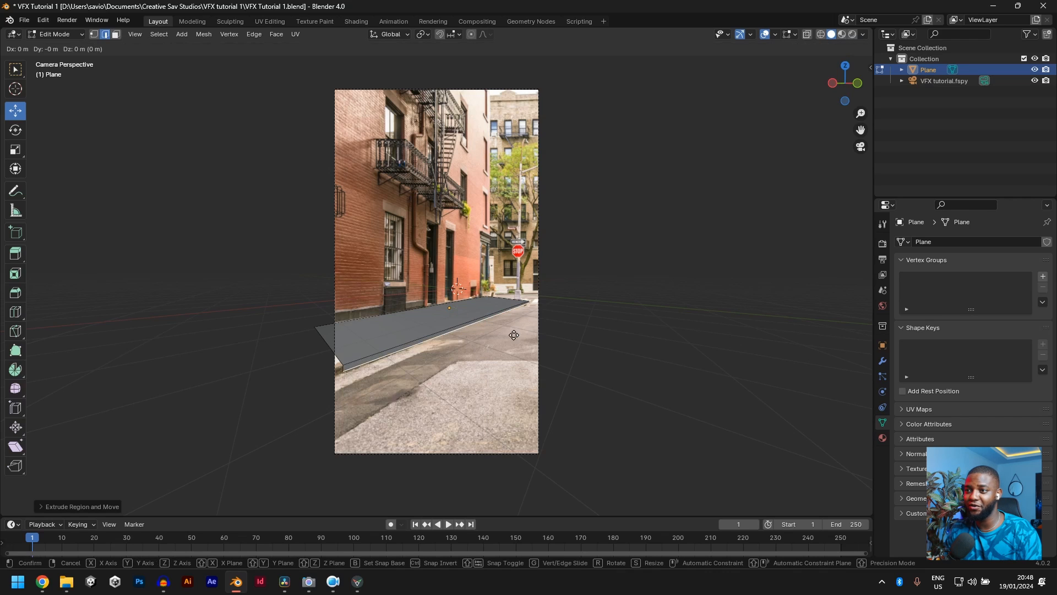
key("Y")
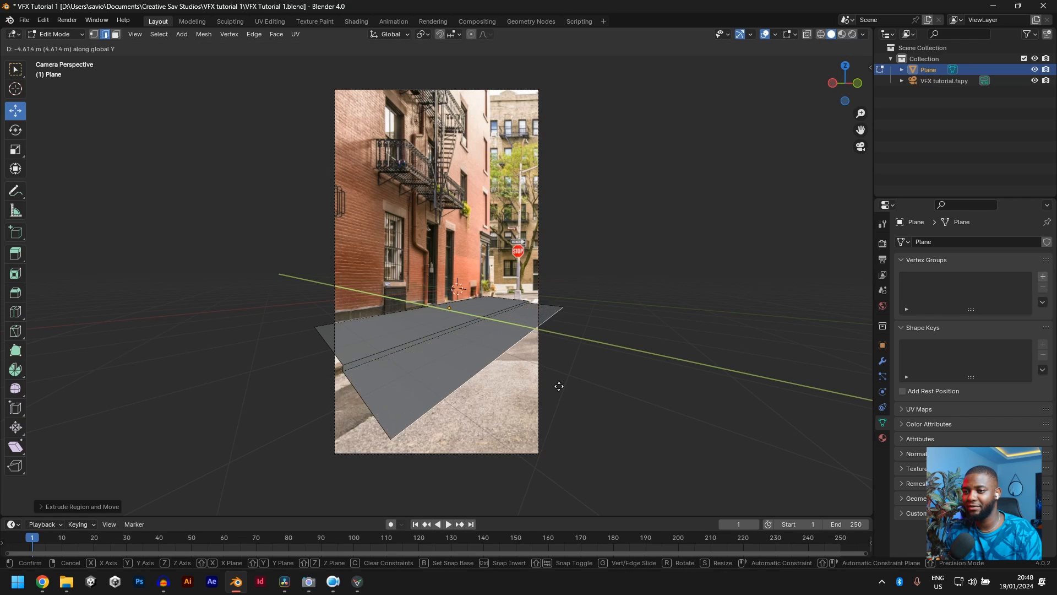
mouse_move(611, 429)
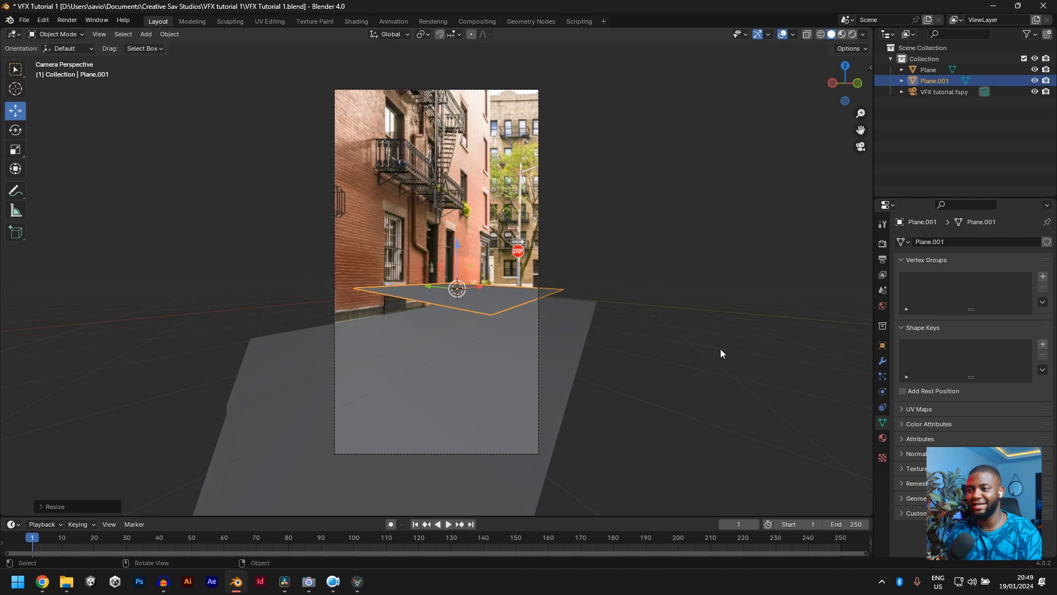
Rotate the new plane 90° on X so it stands upright as a wall.
key("r")
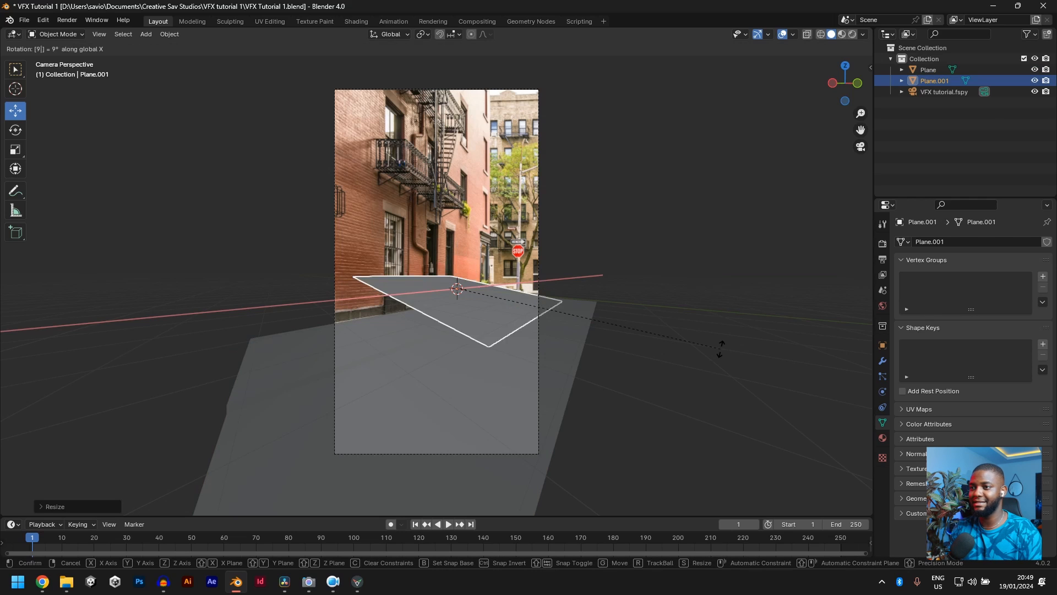
left_click(455, 291)
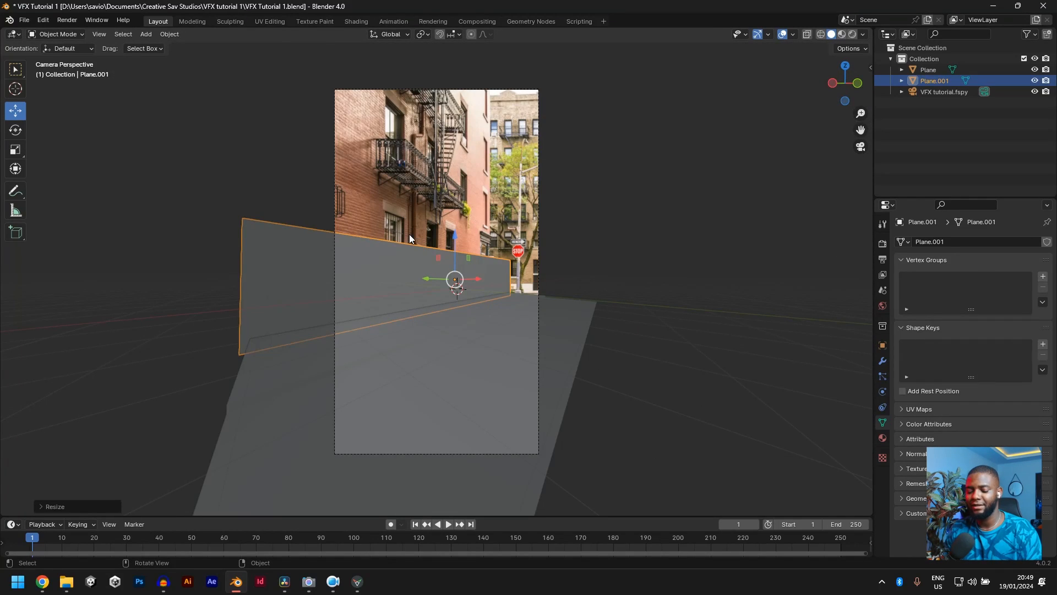
Adjust the wall plane's vertices in Edit Mode to match the brick building.
key("Tab")
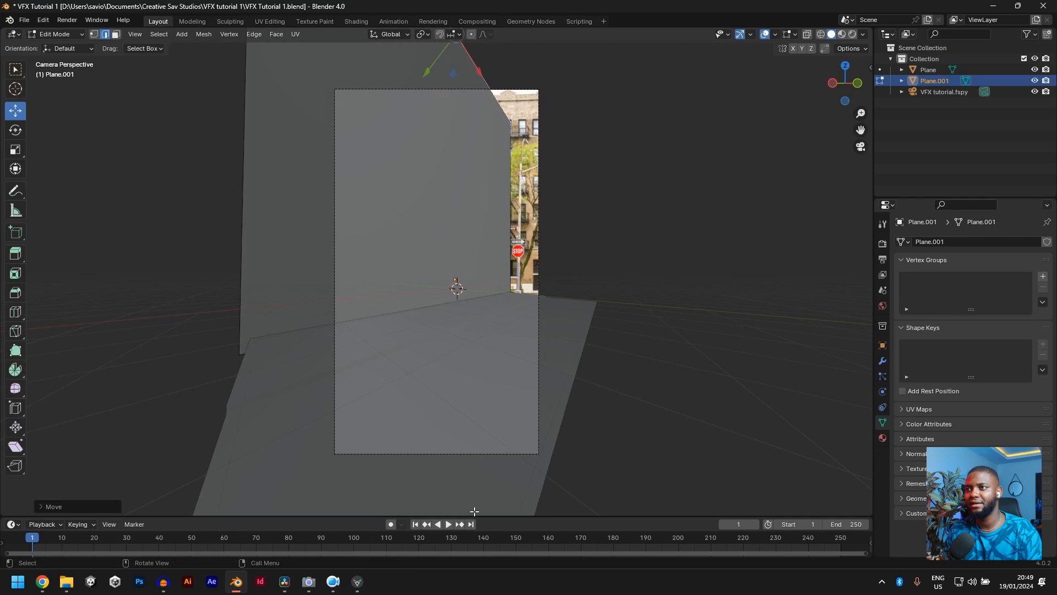
key("Tab")
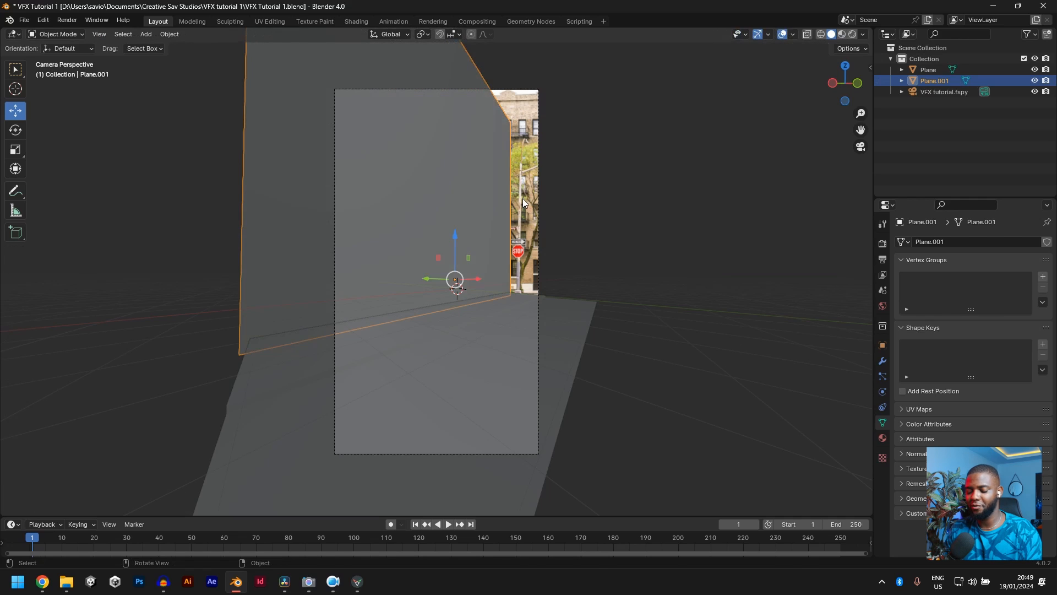
key("g")
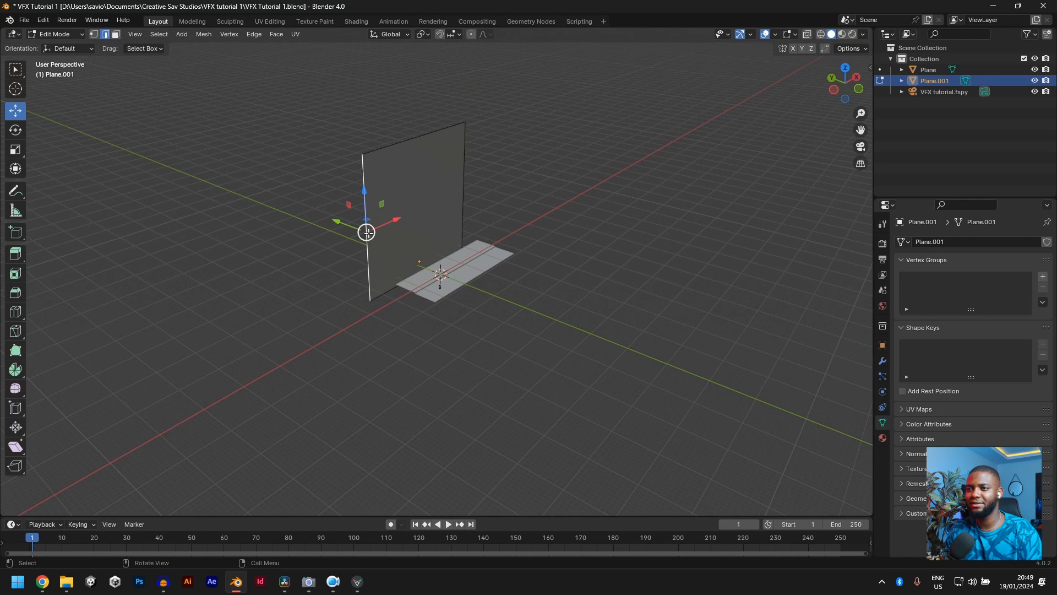
key("Tab")
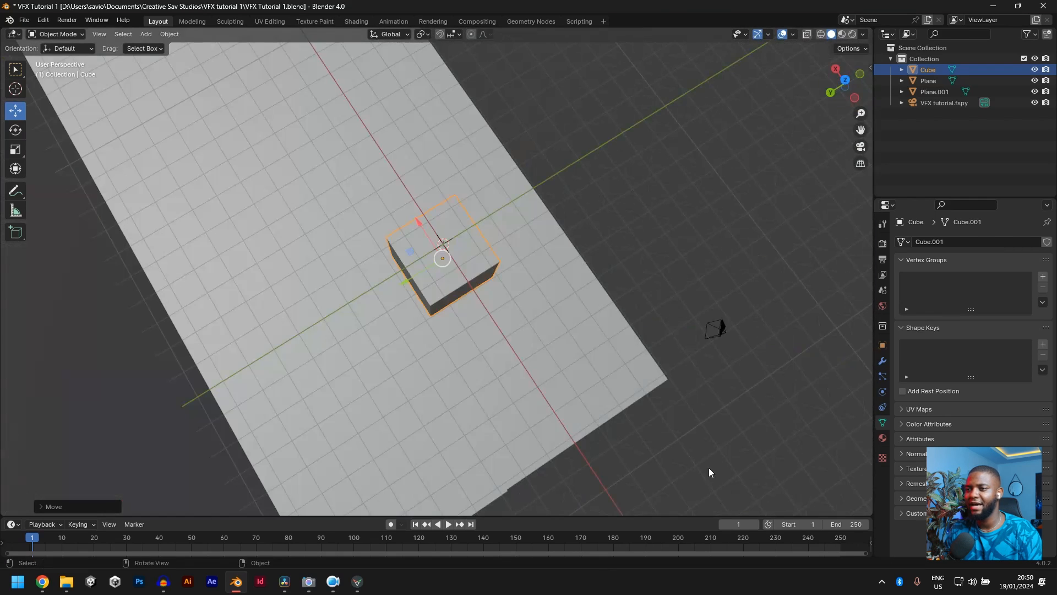
Place the cube and add a UV sphere to the scene.
left_click(145, 33)
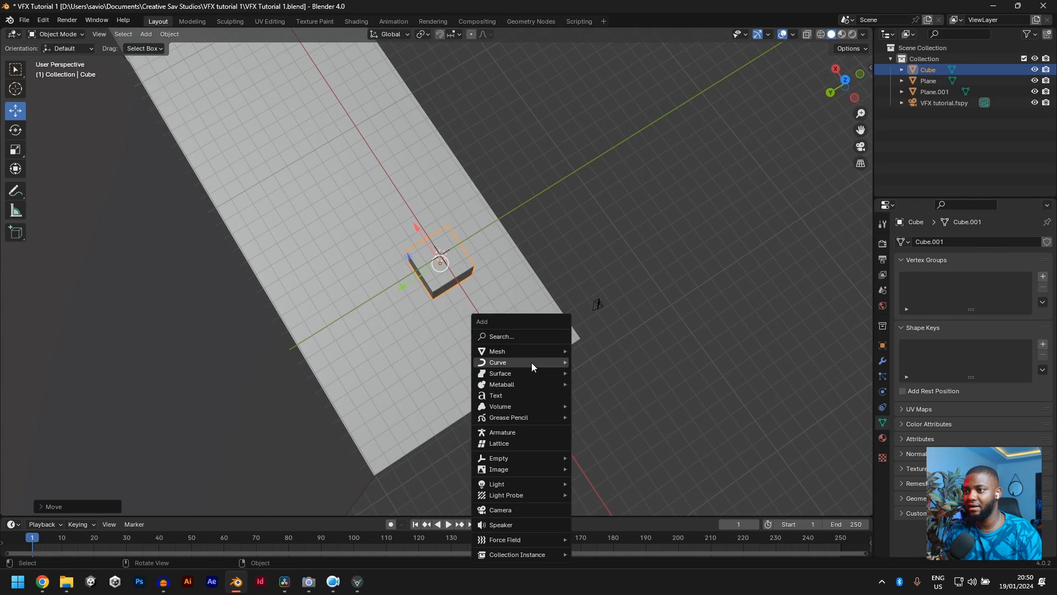
mouse_move(497, 352)
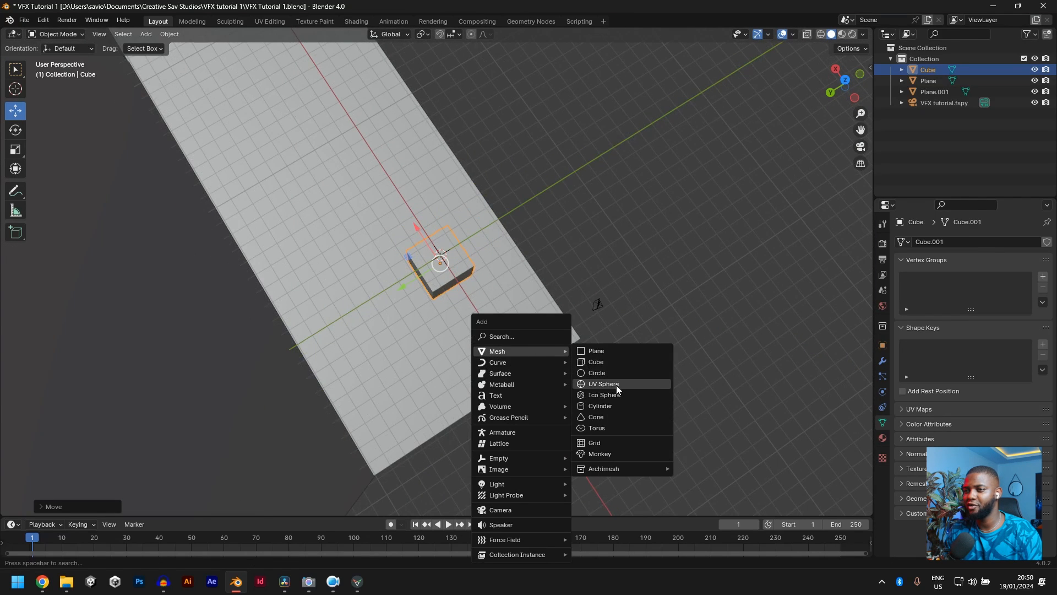
left_click(603, 384)
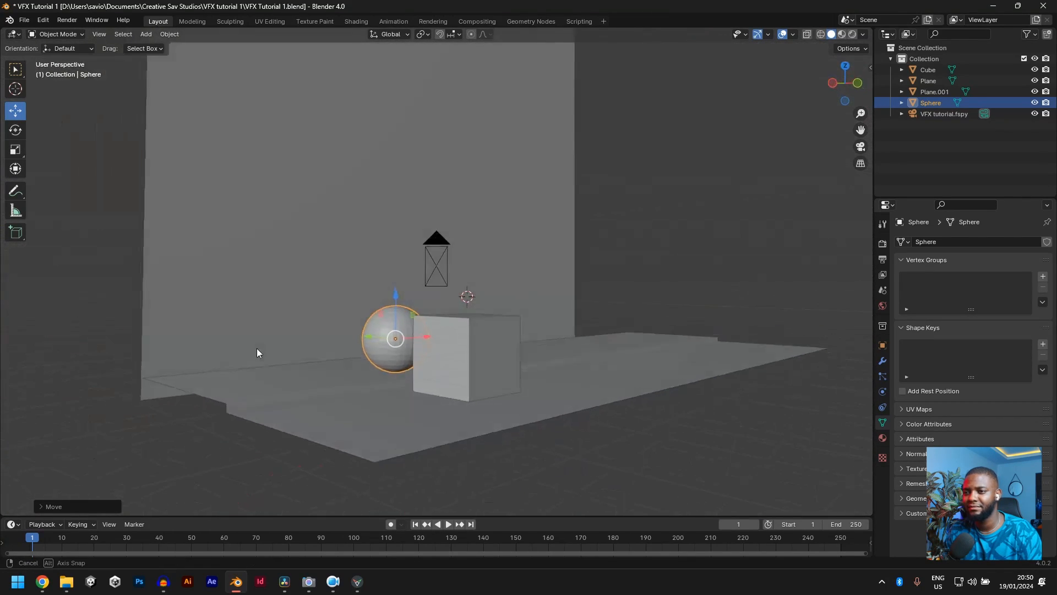
Return to camera view and move the cube onto the floor plane.
key("KP_0")
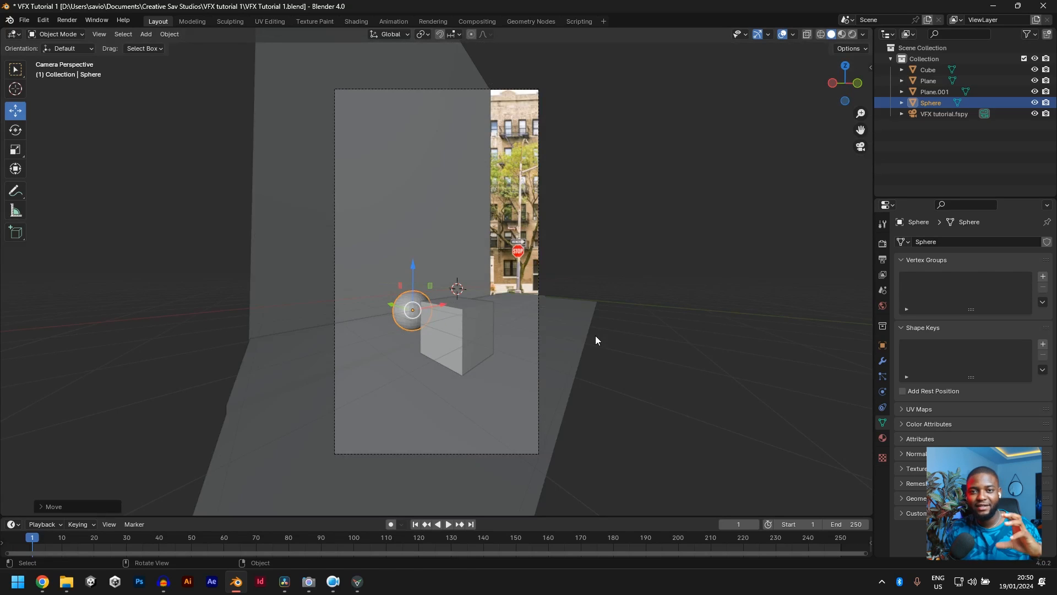
left_click(459, 342)
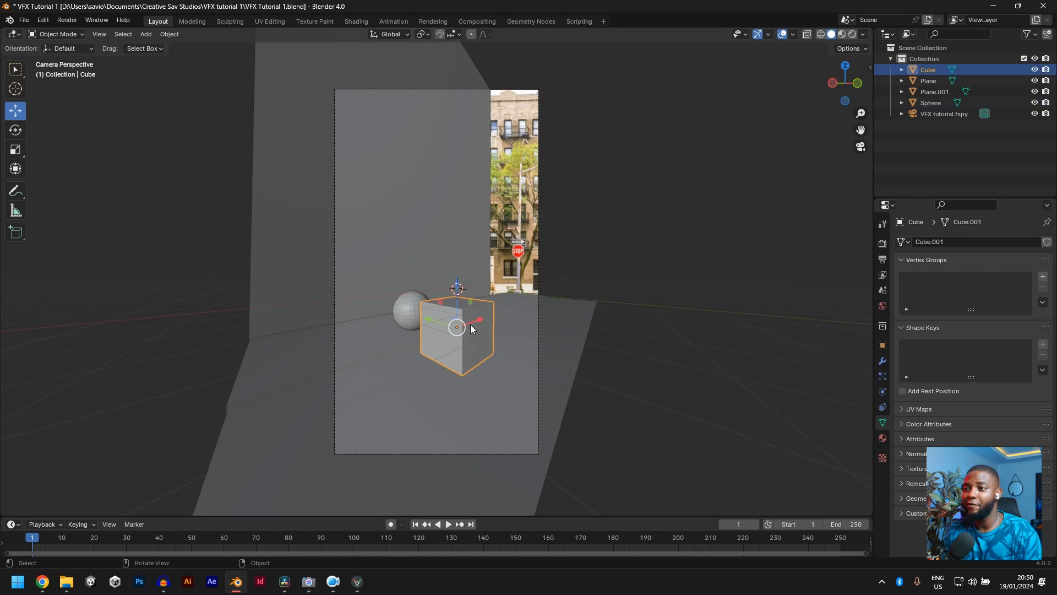
left_click_drag(458, 328, 501, 312)
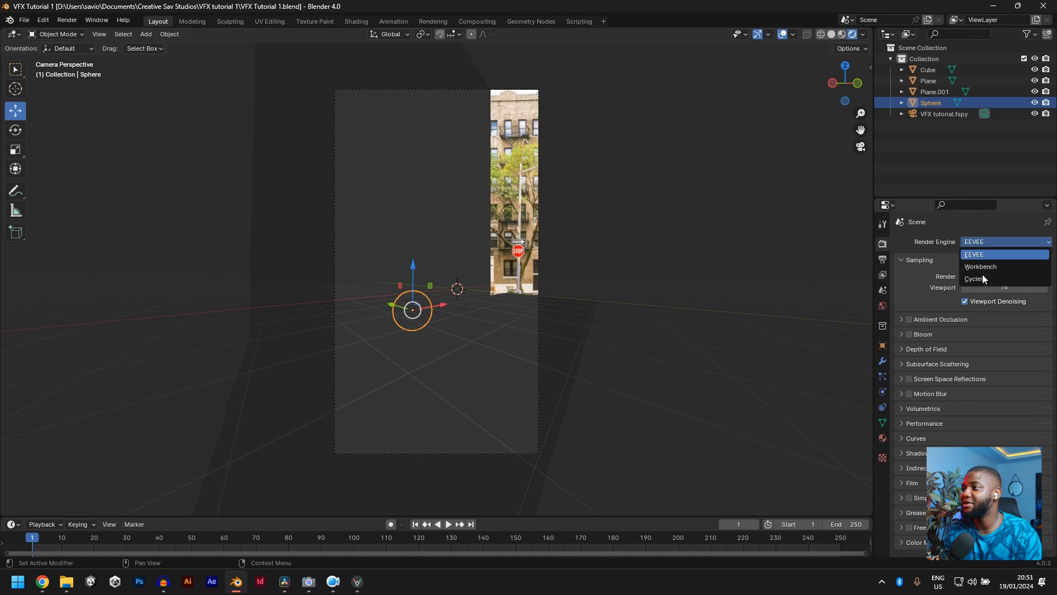
Set the render engine to Cycles in Render Properties.
left_click(975, 279)
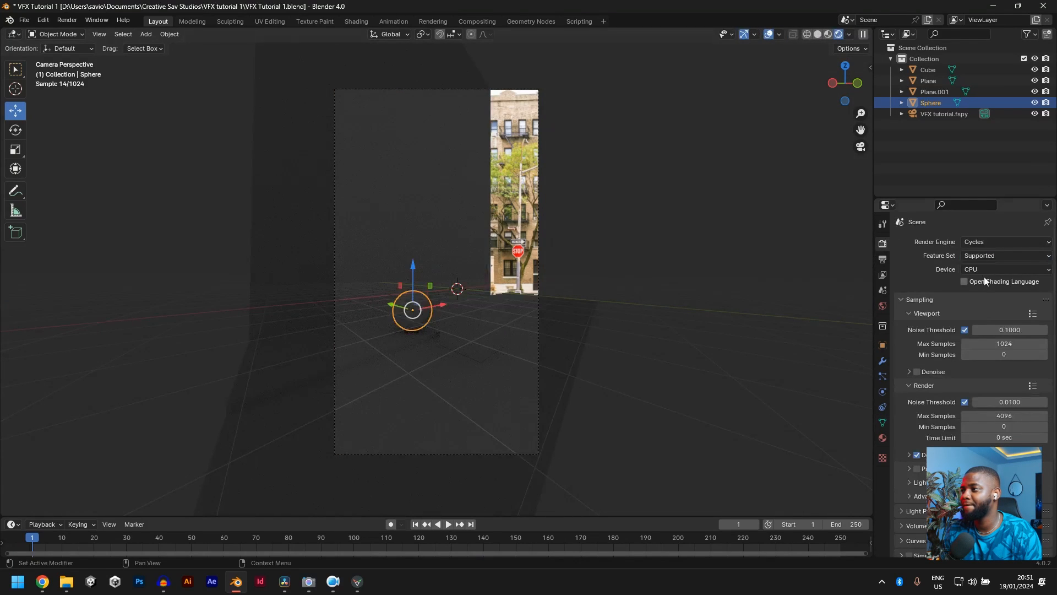